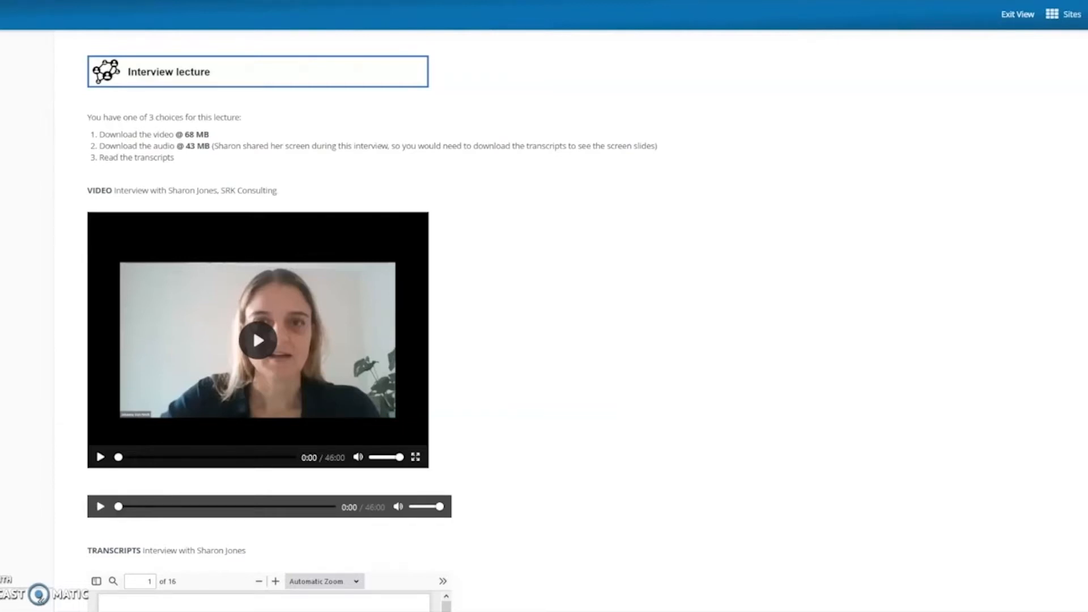
mouse_move(105, 59)
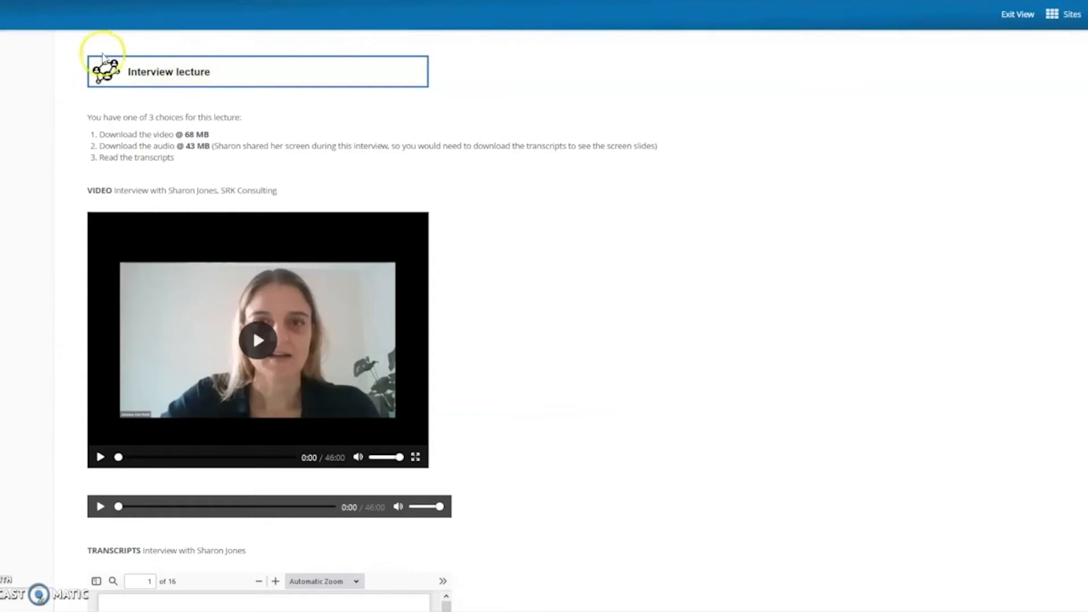
mouse_move(118, 104)
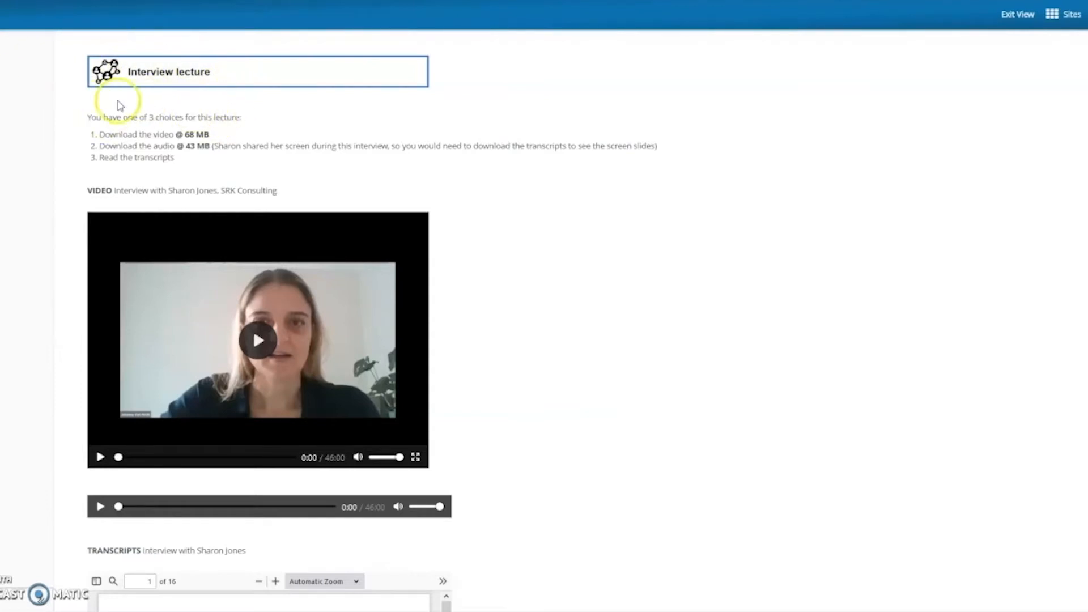
mouse_move(198, 177)
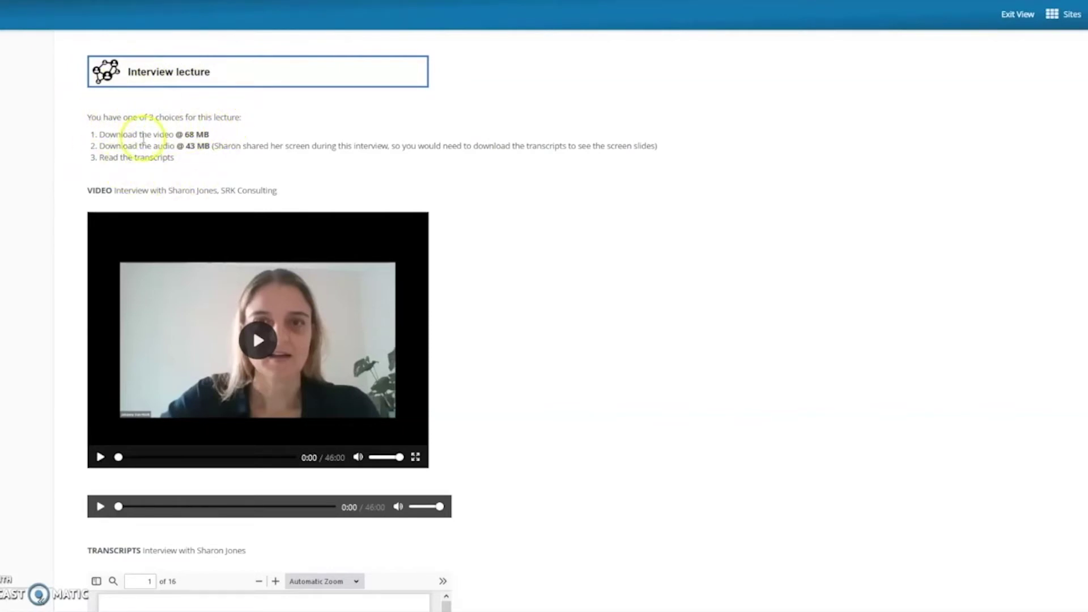
mouse_move(148, 161)
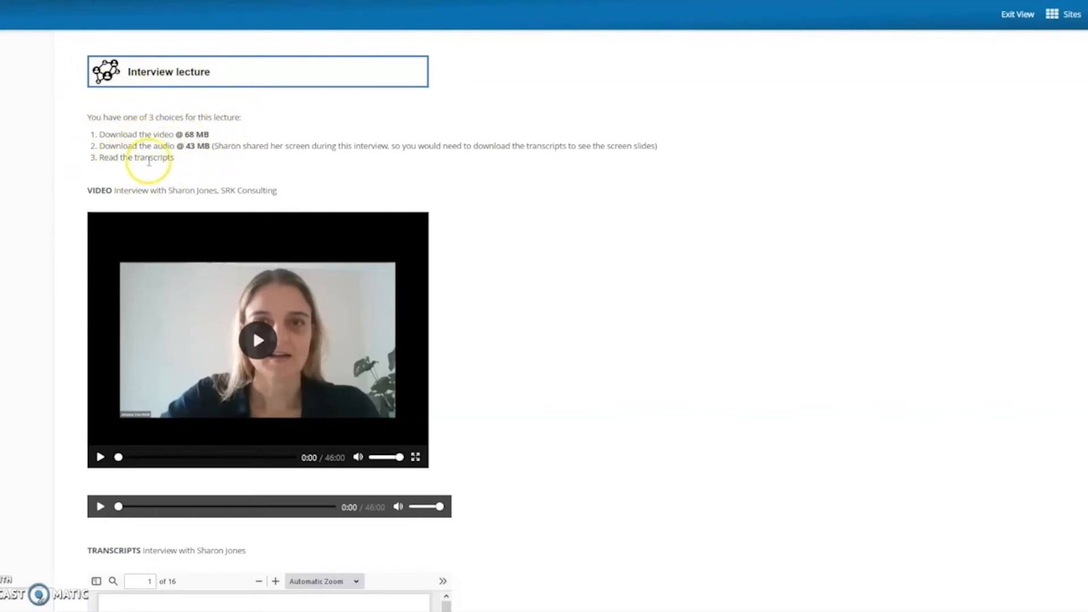
mouse_move(258, 339)
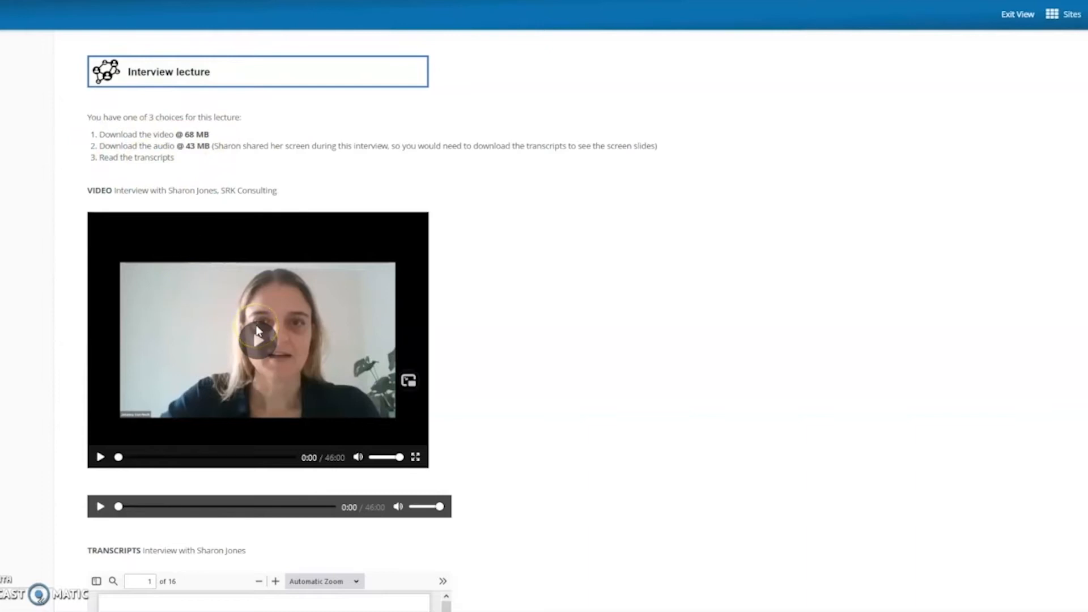
Scroll past the Interview lecture's video and audio players to the transcript and comments
scroll(down, 3)
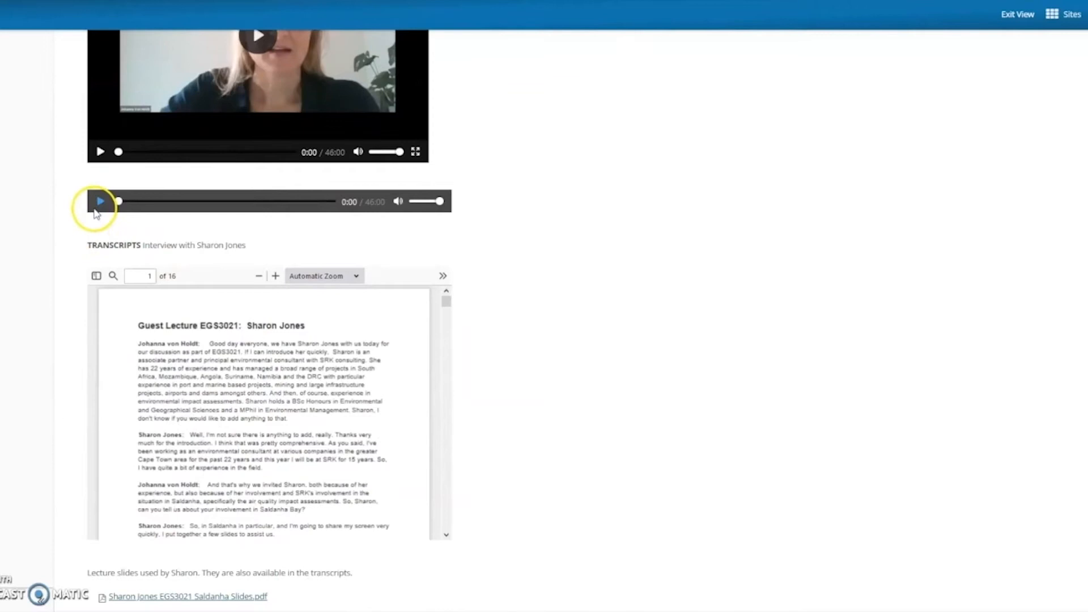
scroll(down, 3)
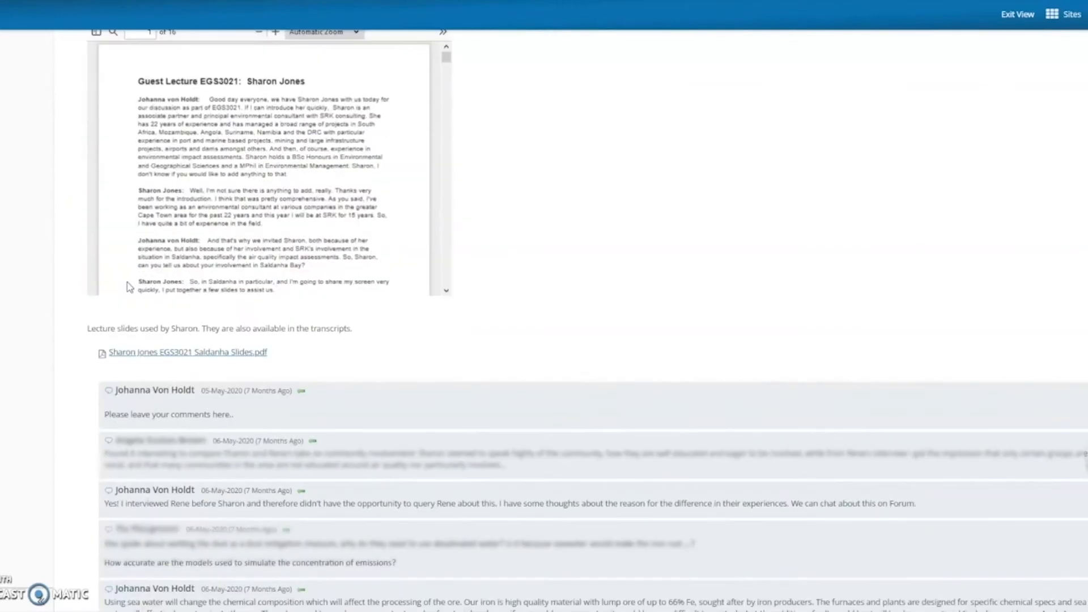
scroll(down, 3)
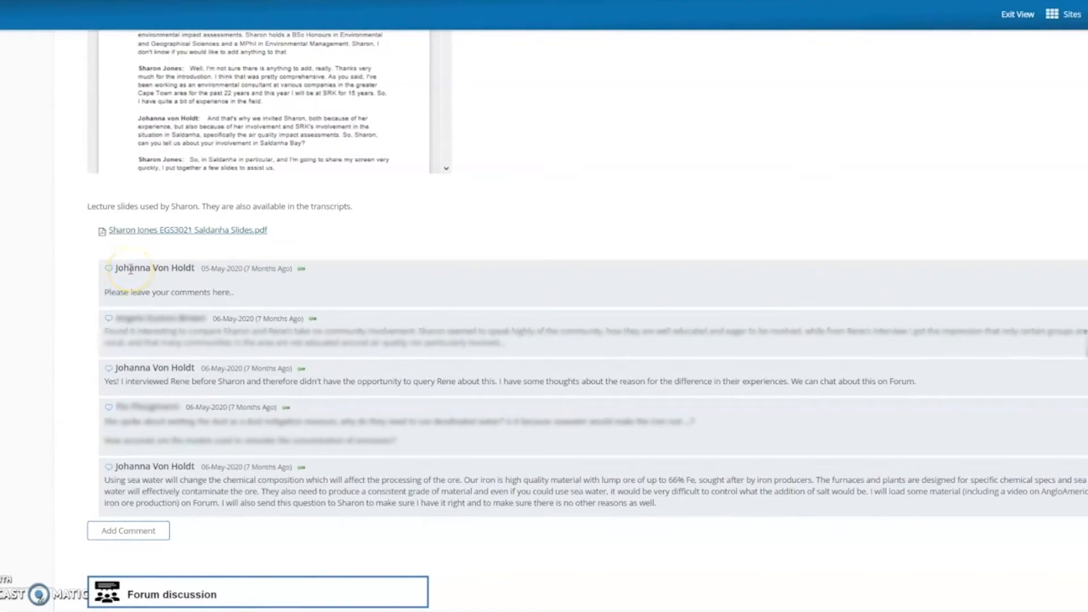
mouse_move(297, 227)
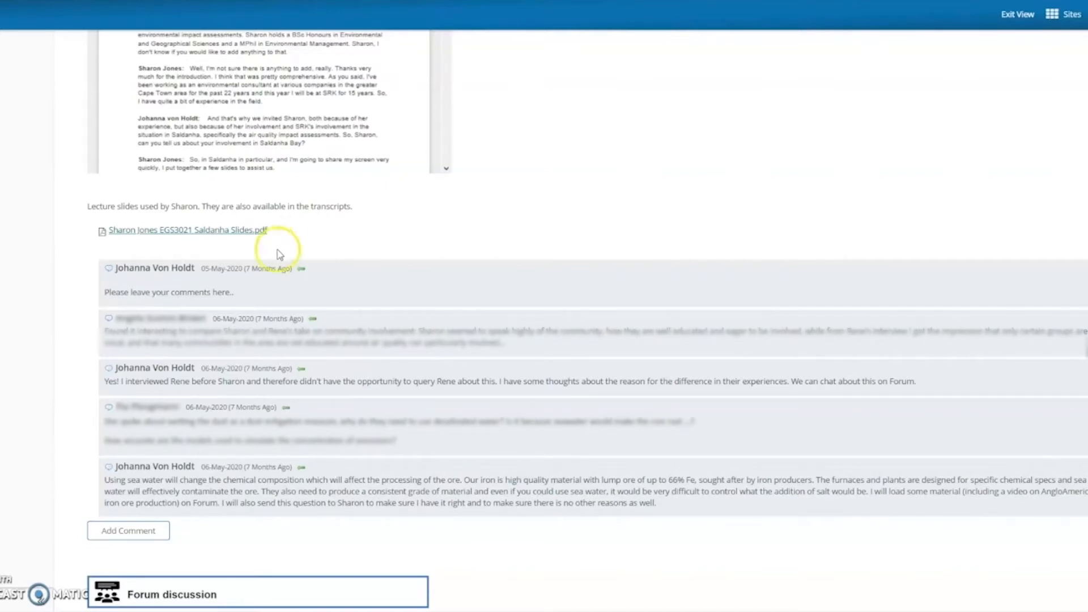
mouse_move(88, 272)
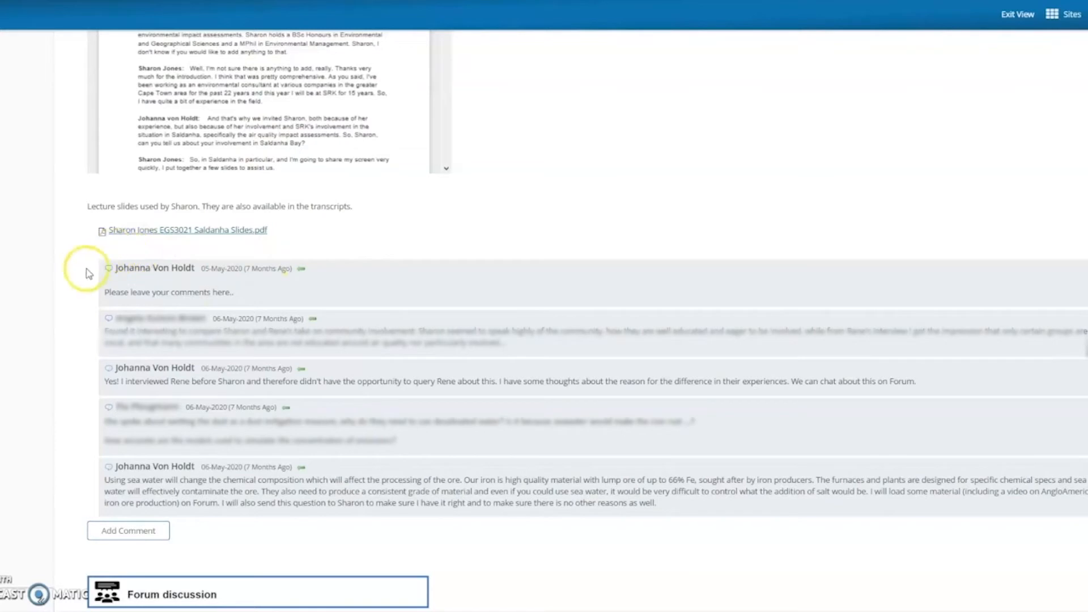
mouse_move(145, 262)
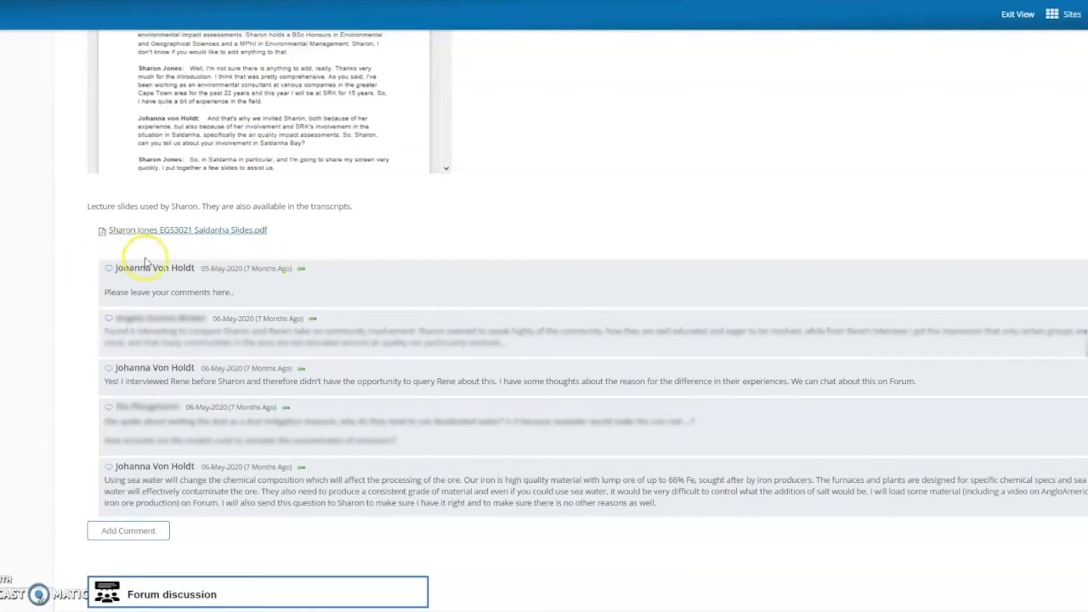
mouse_move(156, 266)
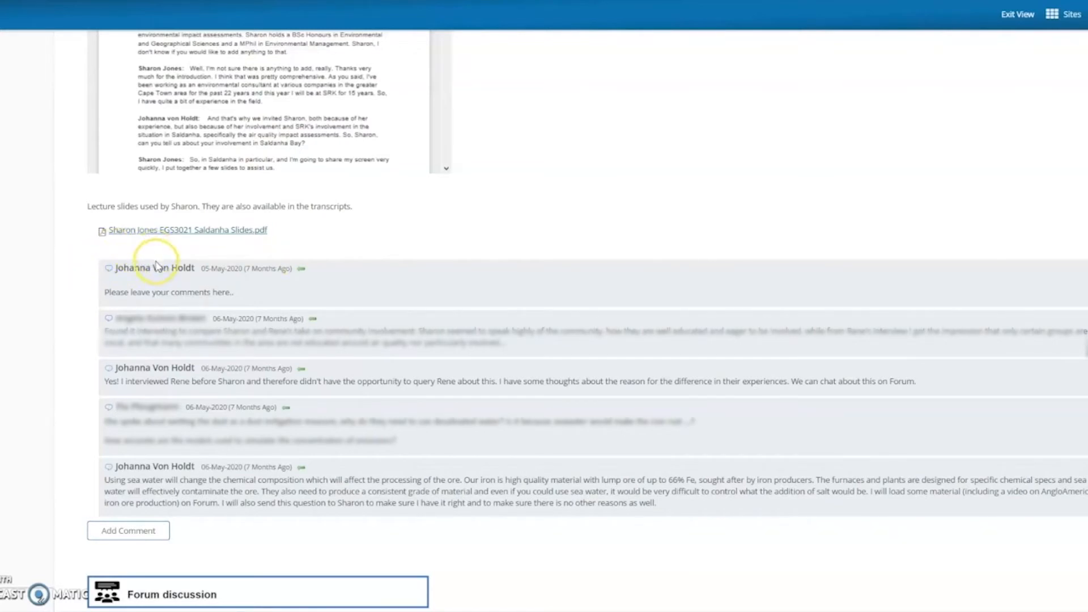
mouse_move(337, 300)
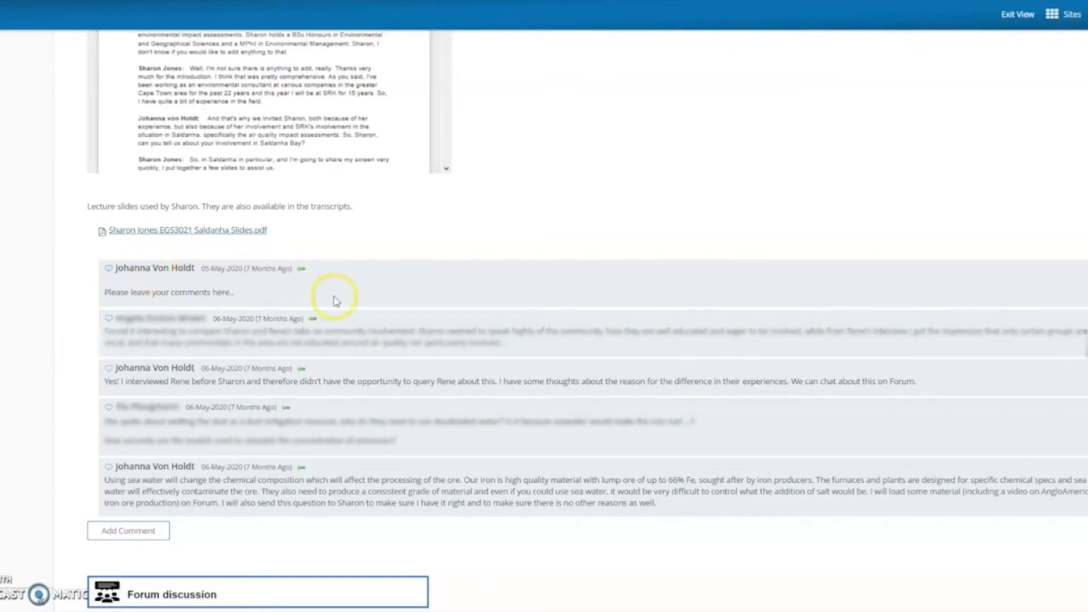
mouse_move(118, 269)
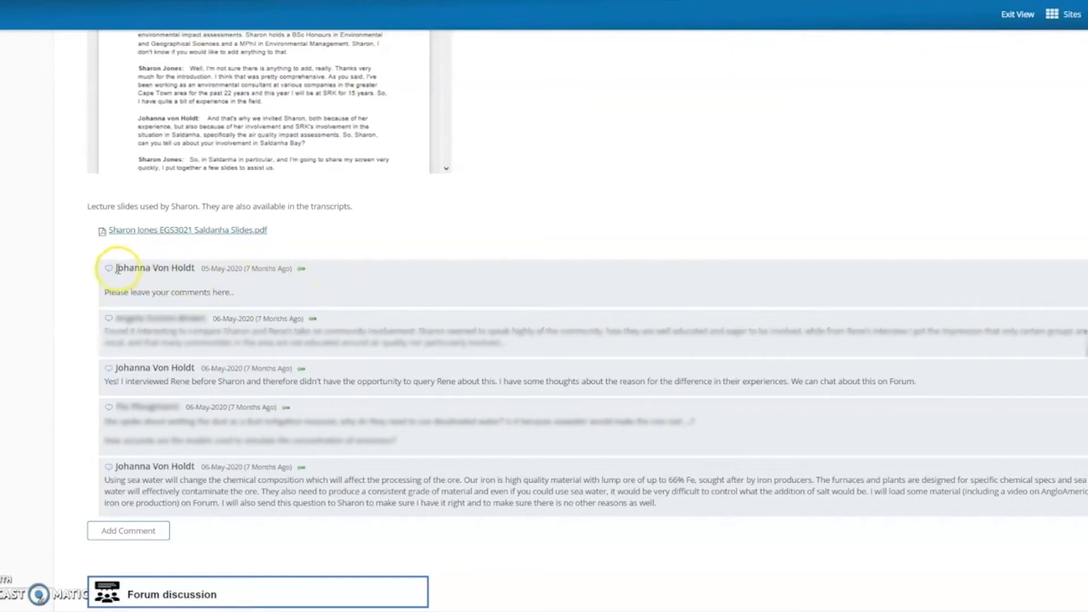
double_click(152, 269)
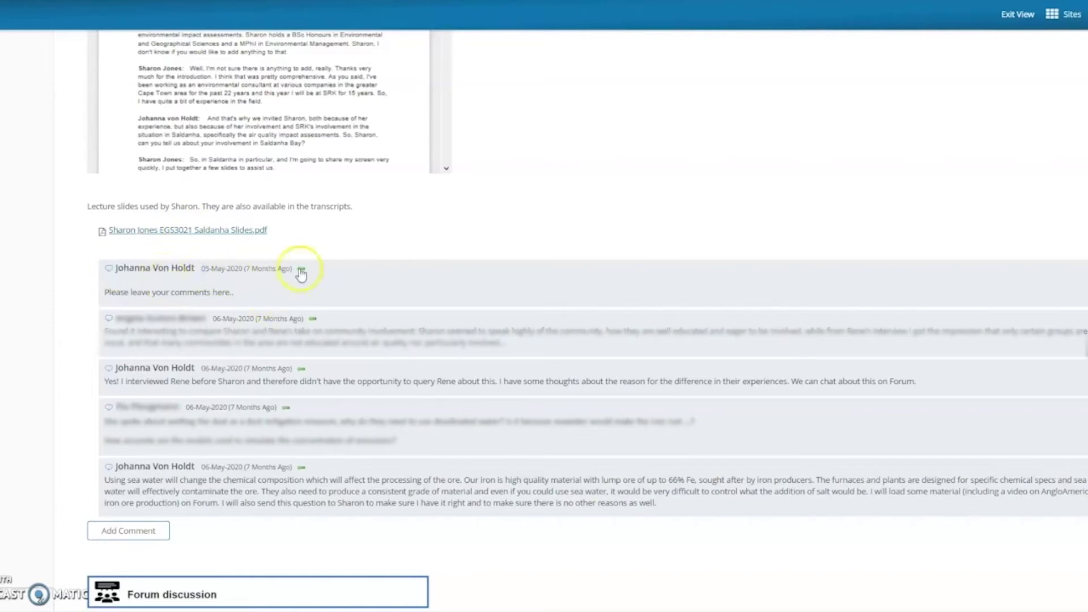
mouse_move(179, 328)
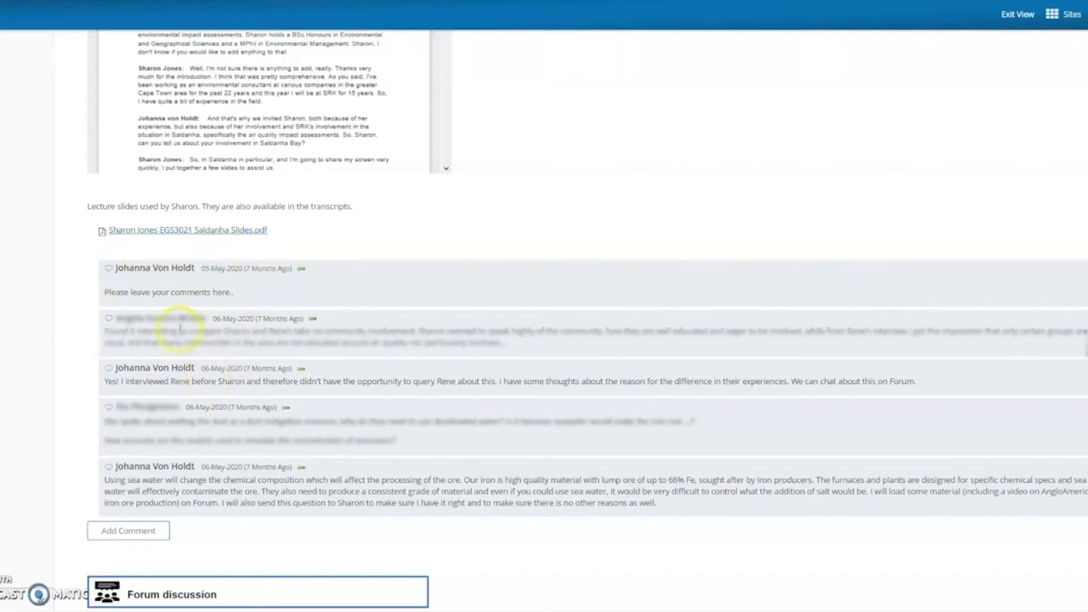
mouse_move(158, 358)
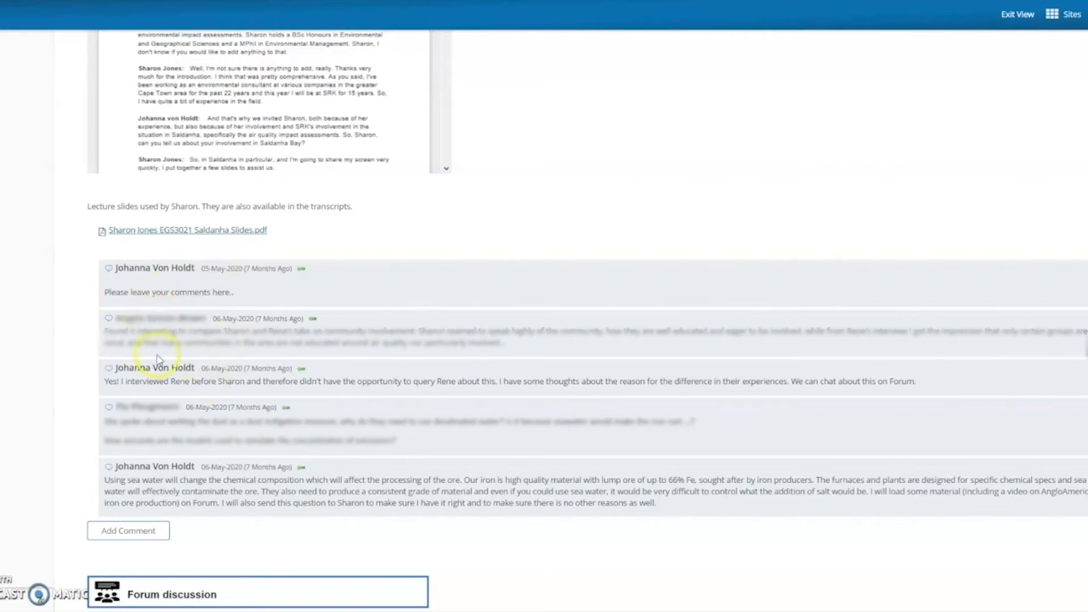
mouse_move(156, 479)
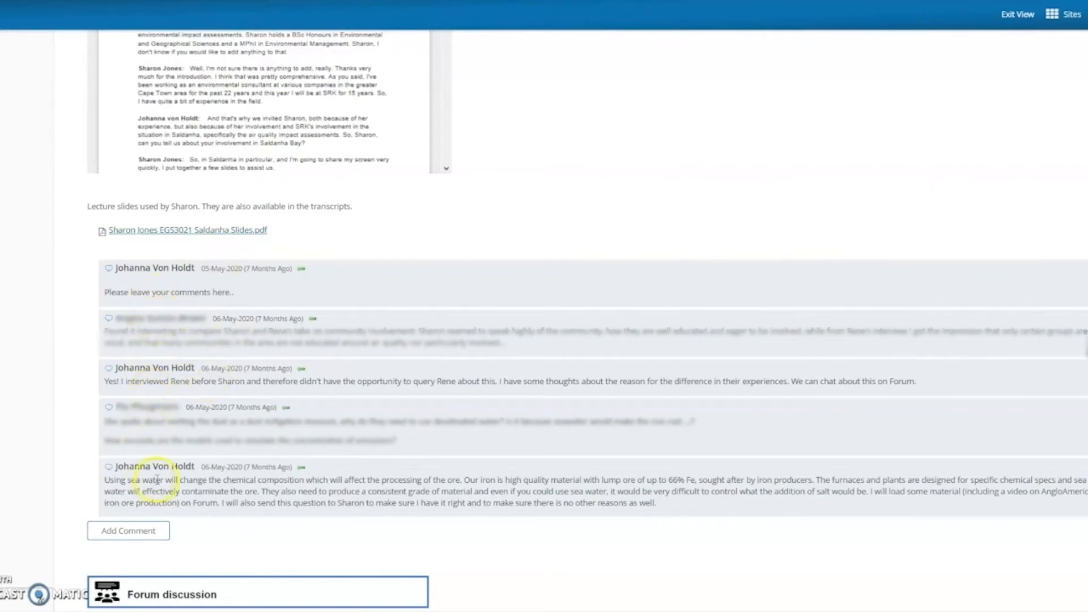
mouse_move(252, 362)
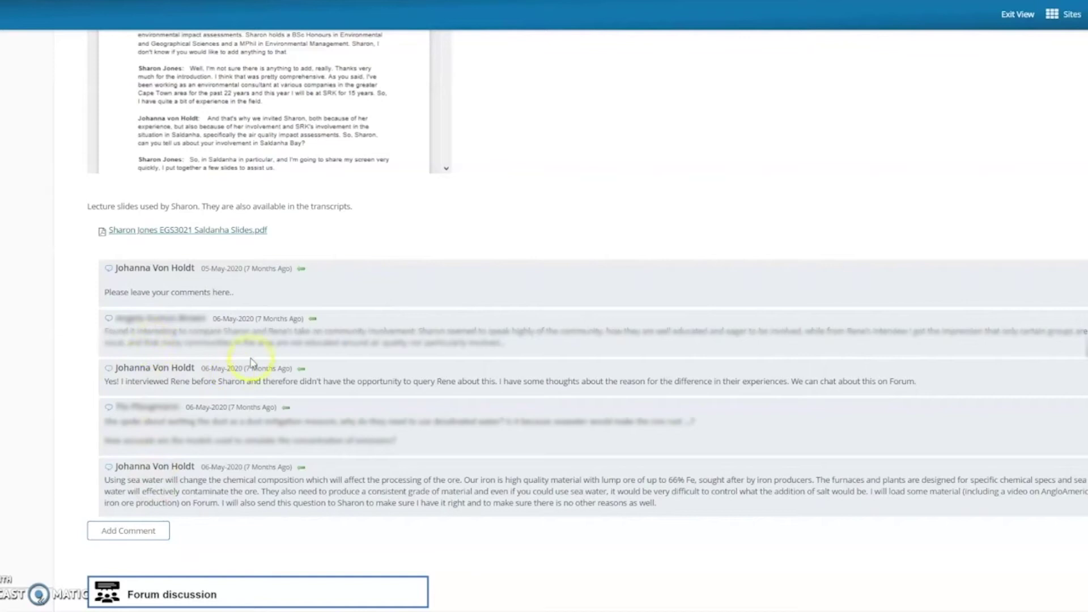
mouse_move(1031, 390)
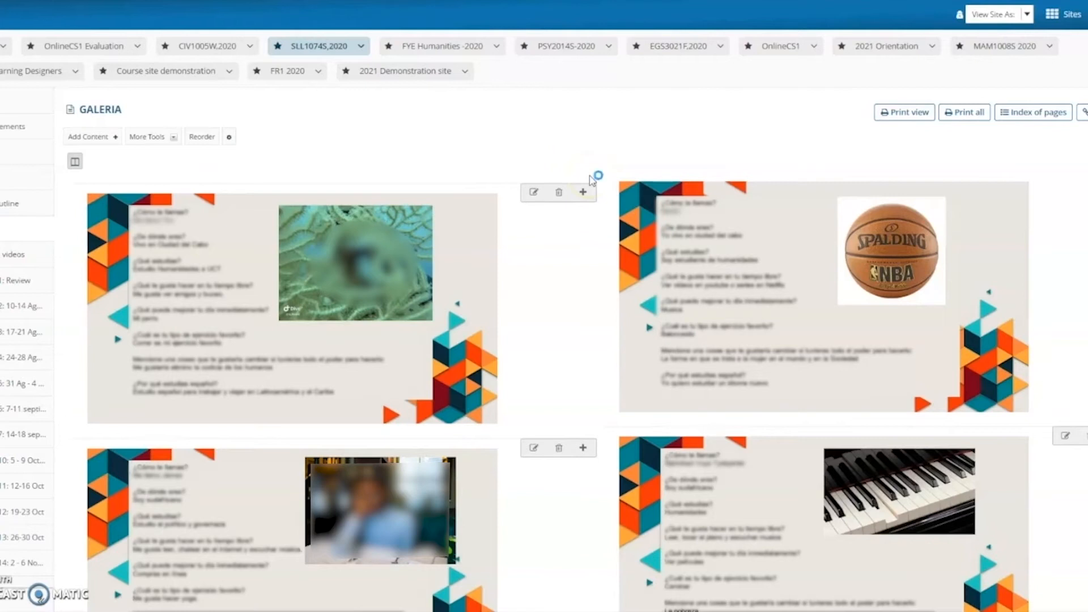
Open the SLL1074S,2020 GALERIA page and scroll through the student profile slides
click(179, 211)
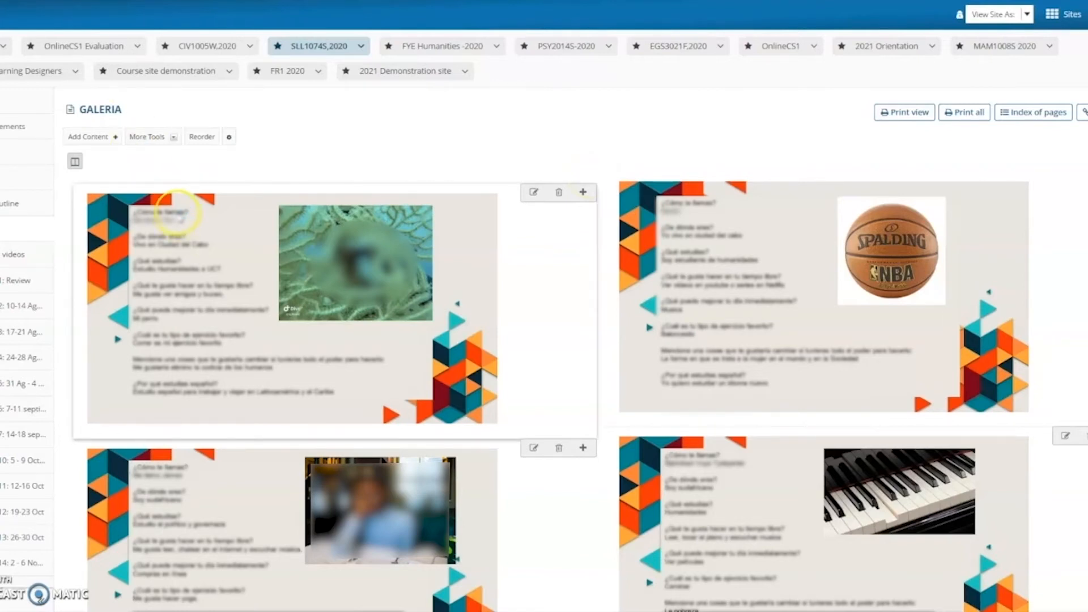
mouse_move(170, 284)
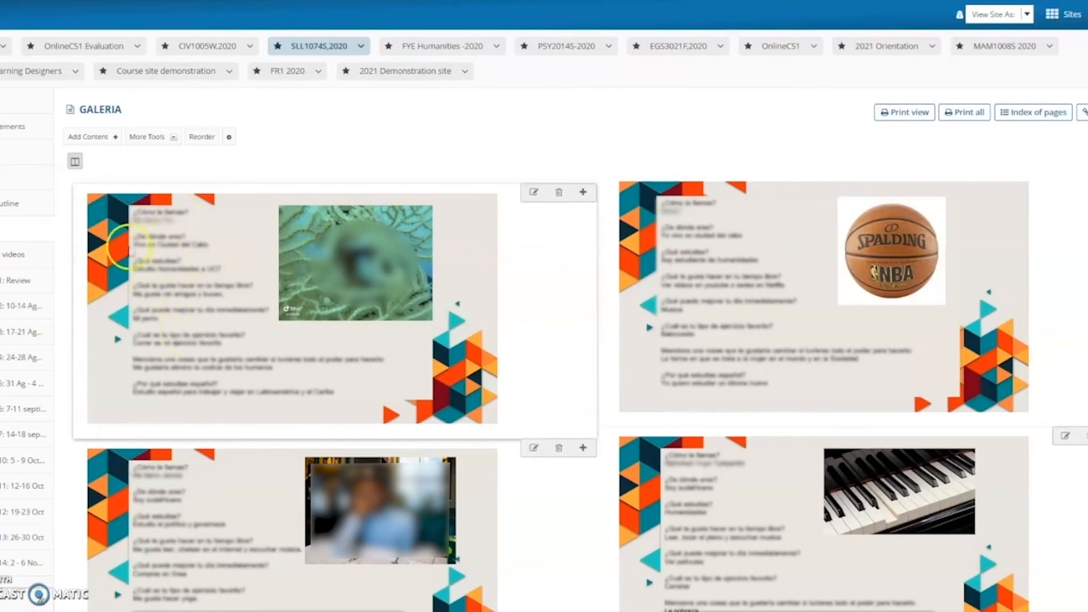
mouse_move(602, 163)
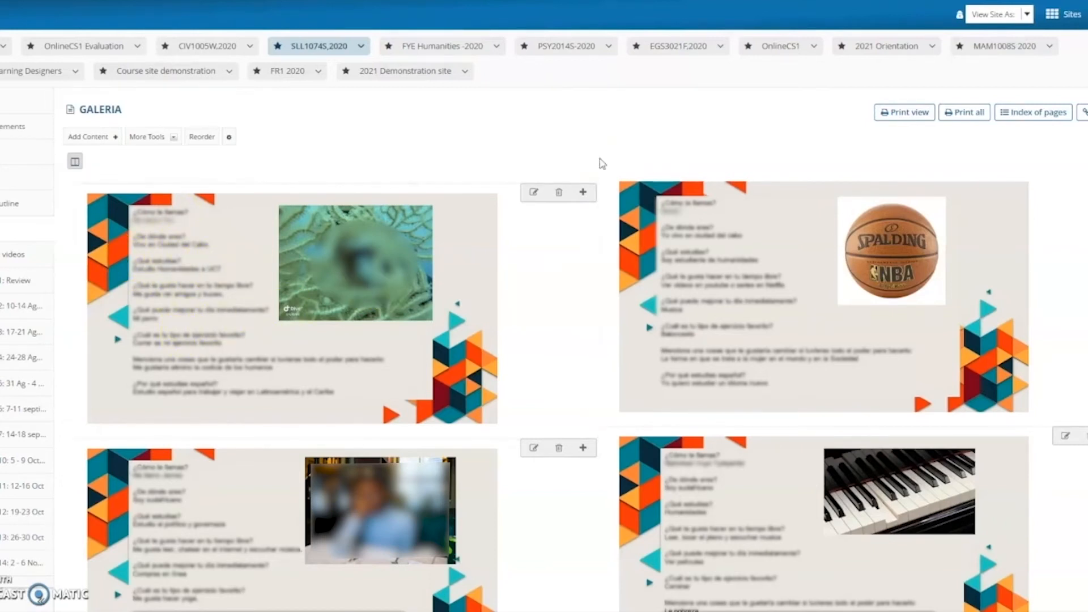
mouse_move(418, 254)
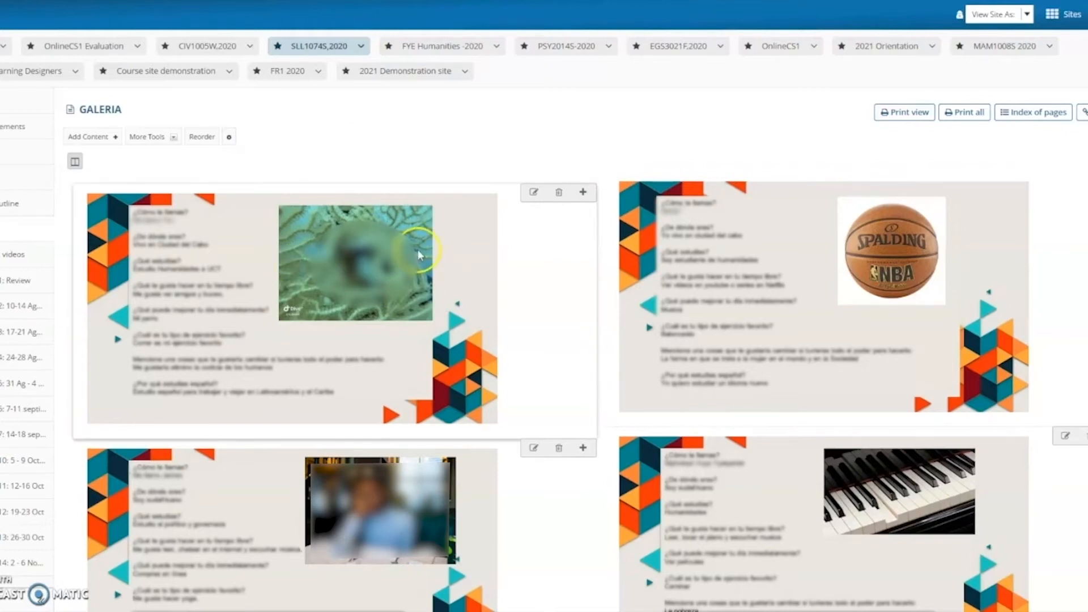
scroll(down, 3)
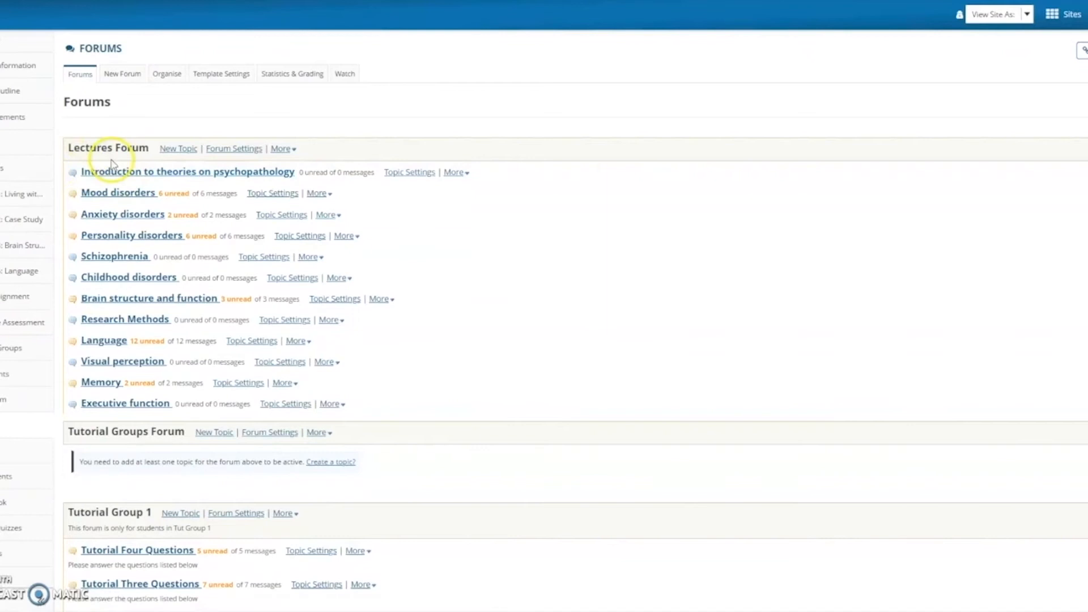
Scroll the Forums page down to Tutorial Group forums 1–6 and their Tutorial One–Four Questions topics
scroll(down, 3)
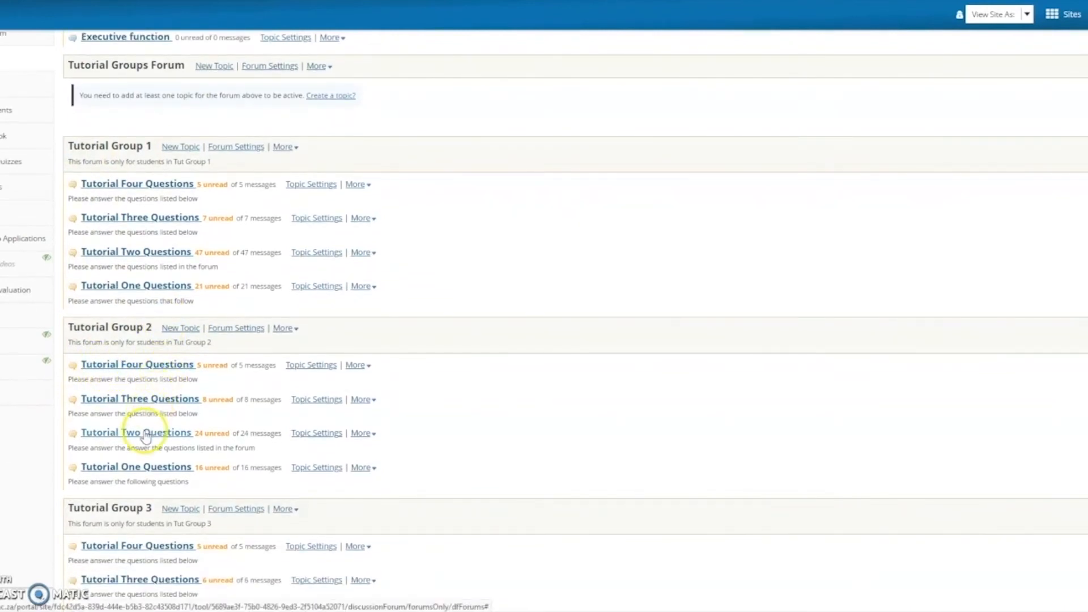
mouse_move(151, 447)
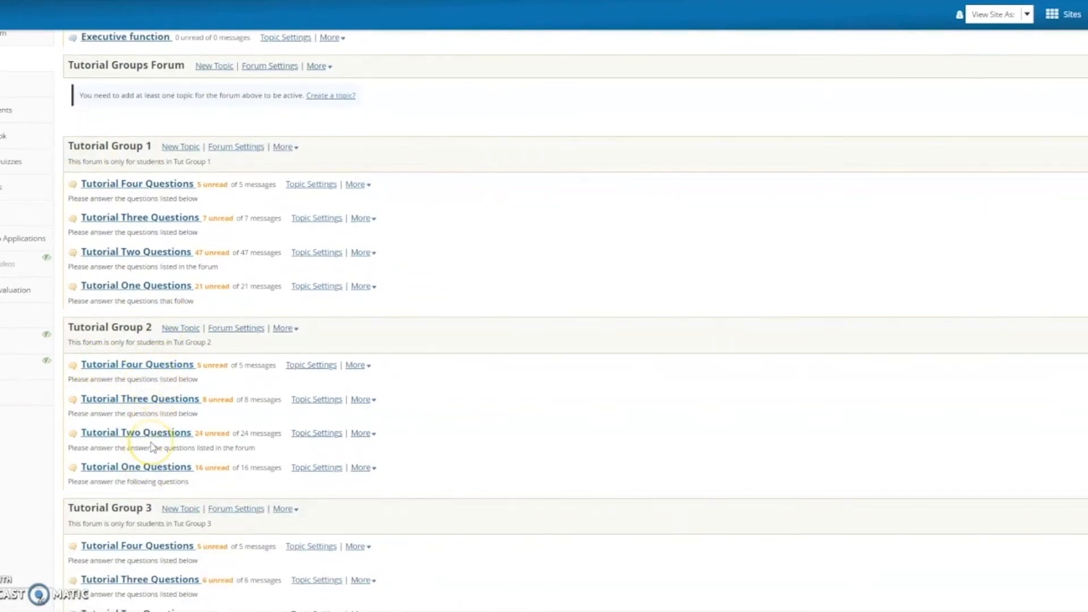
scroll(down, 3)
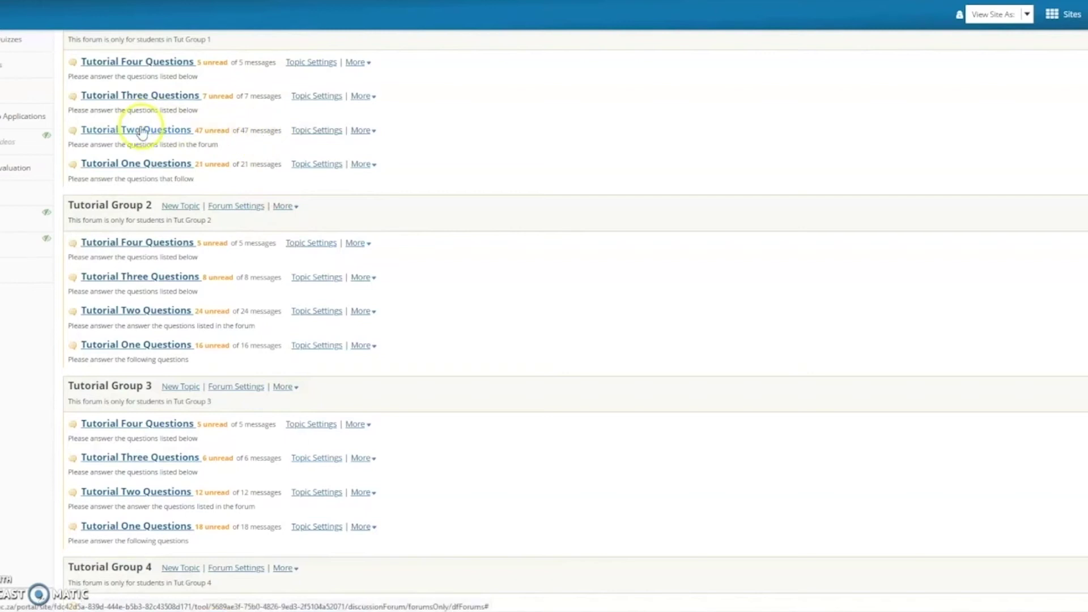
scroll(up, 3)
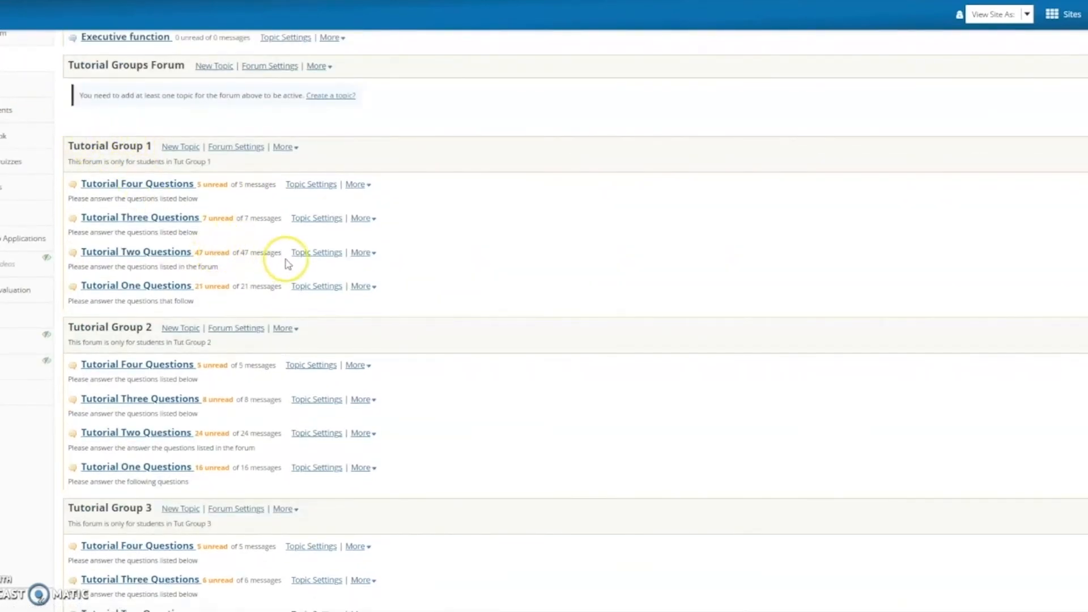
scroll(down, 3)
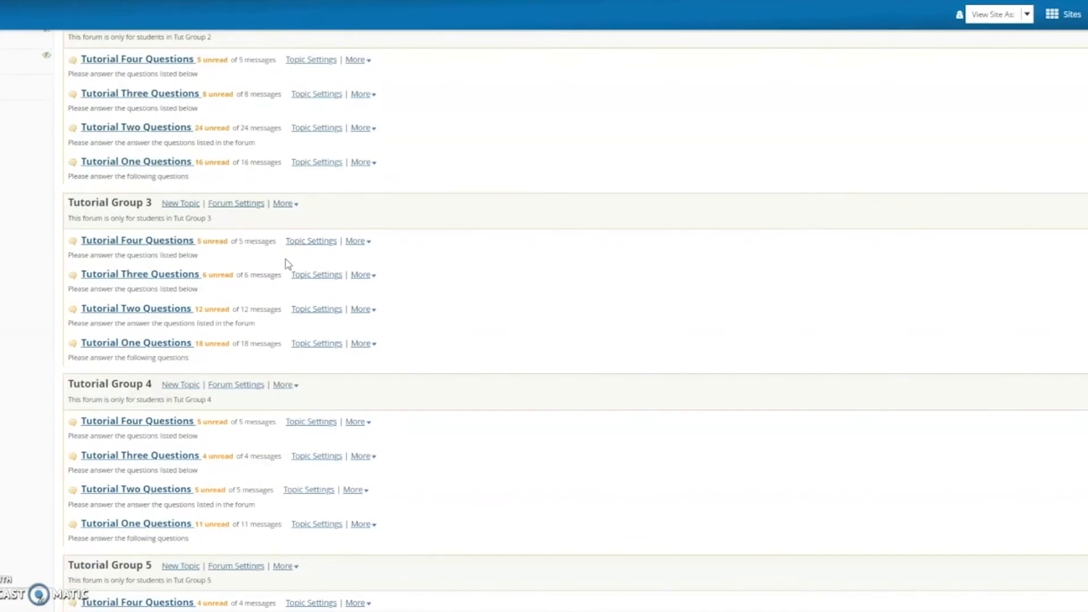
scroll(down, 3)
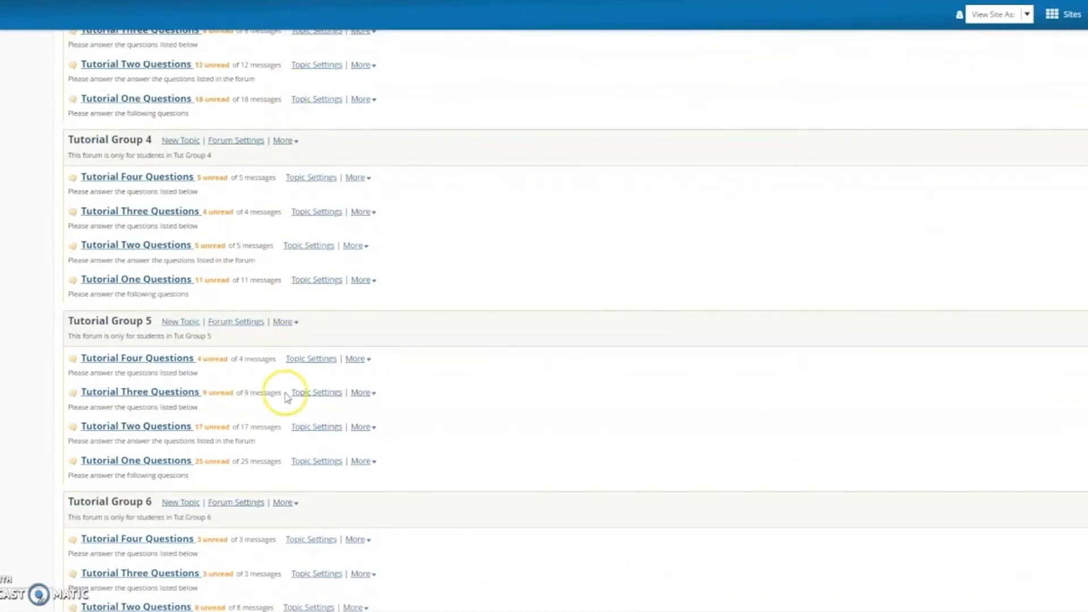
mouse_move(353, 209)
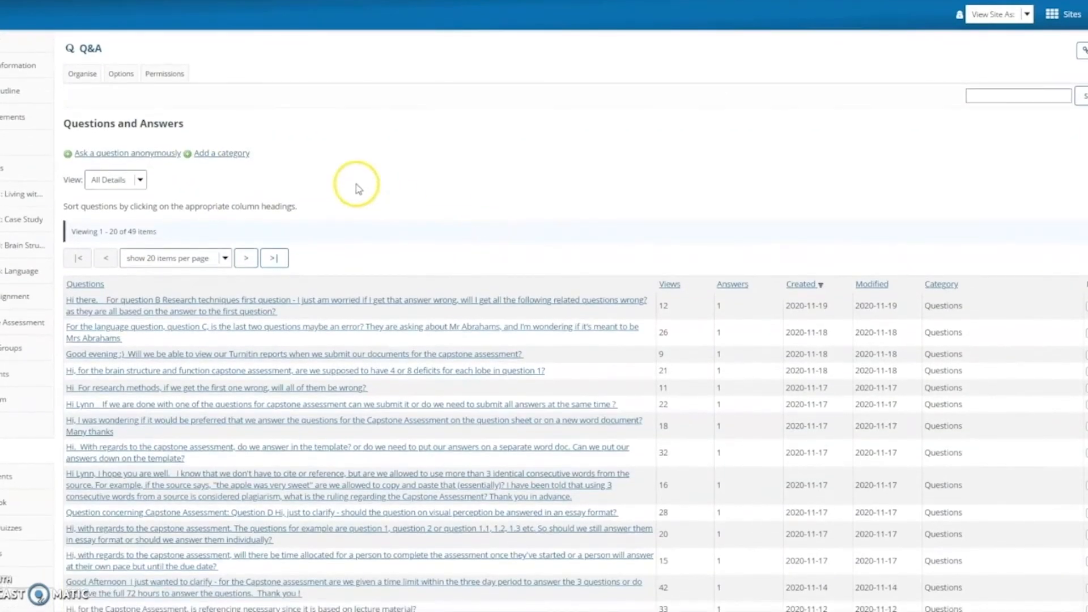
Scroll through the Q&A table of 49 student questions with views, answers and categories
scroll(down, 3)
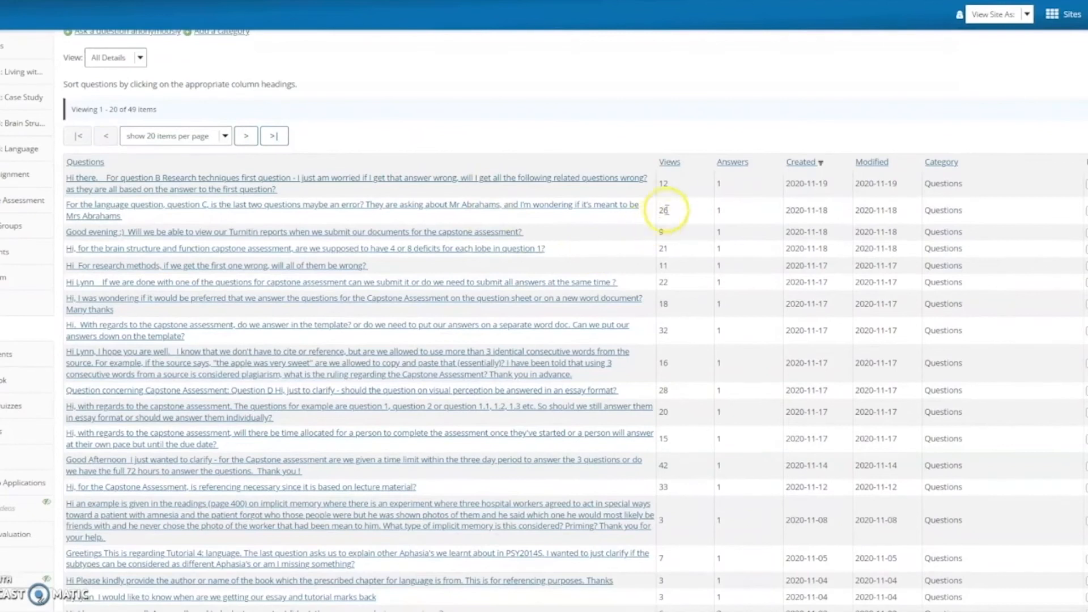
mouse_move(653, 464)
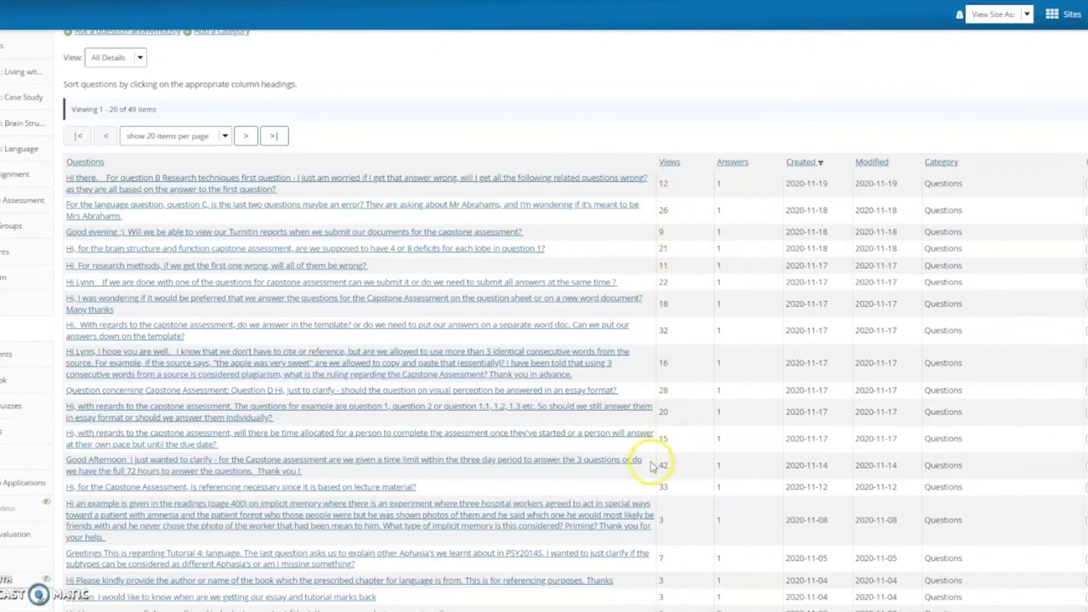
mouse_move(336, 340)
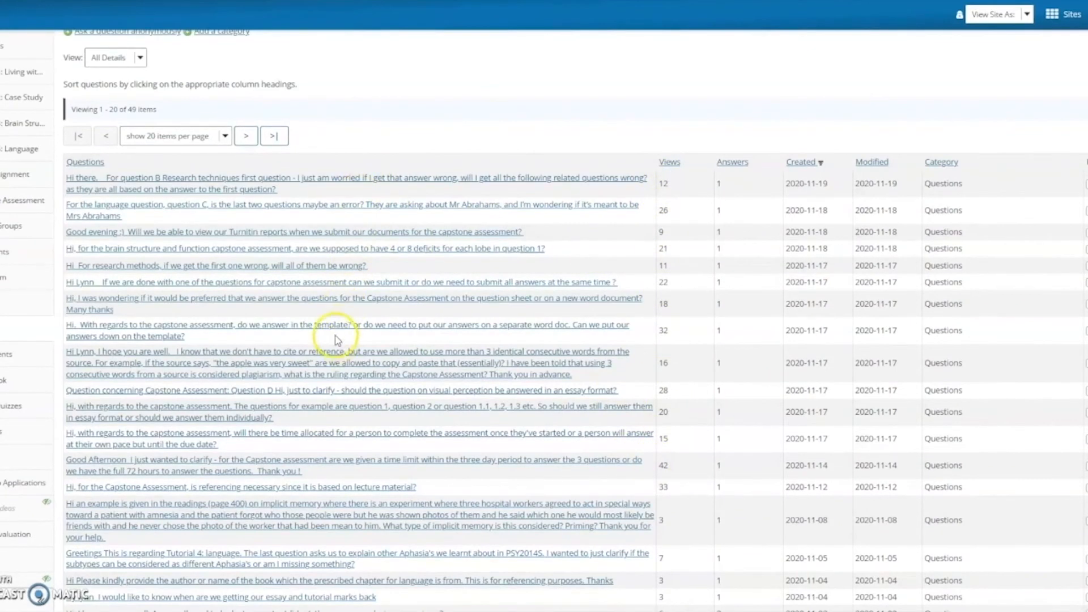
mouse_move(413, 174)
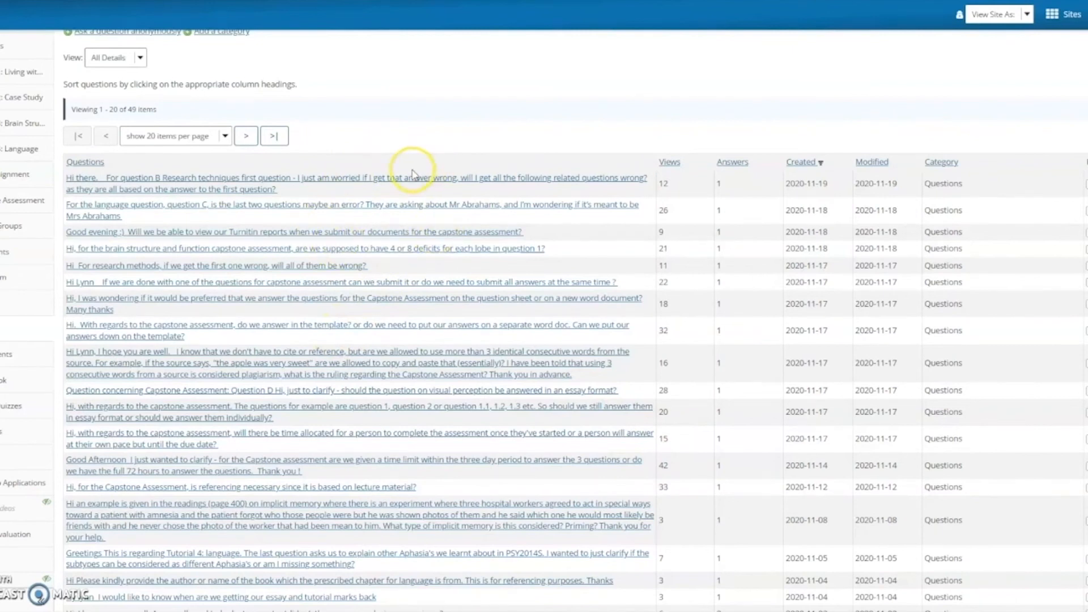
mouse_move(413, 173)
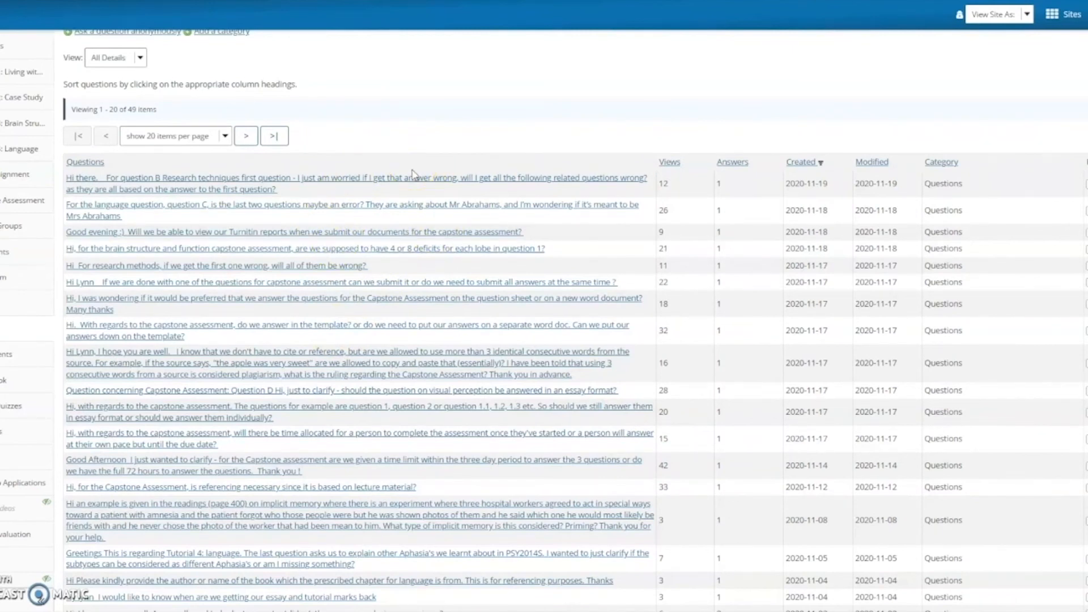
mouse_move(423, 346)
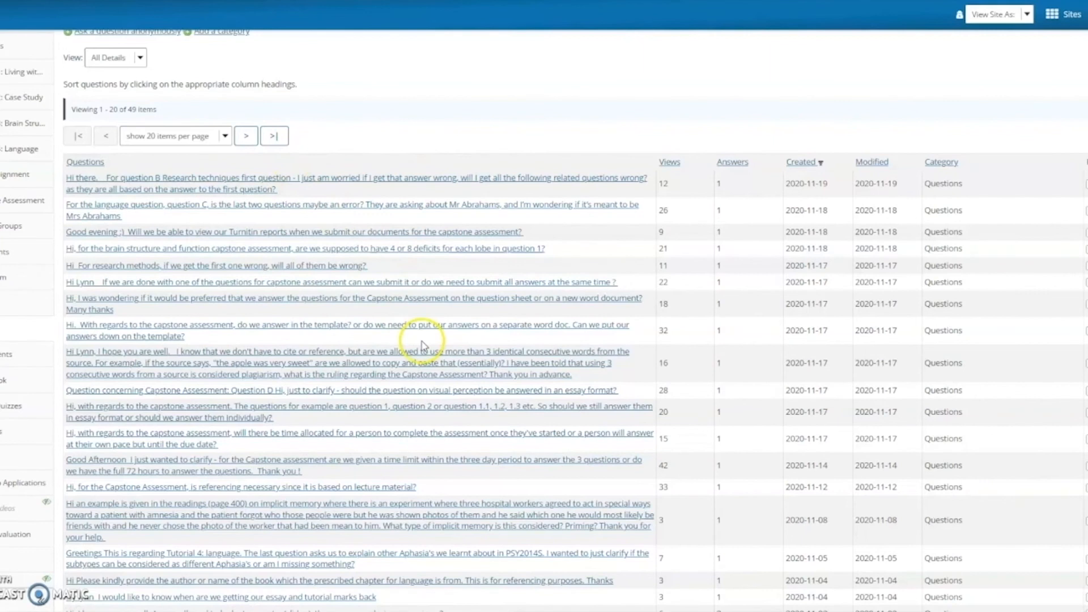
View the question about submitting capstone answers separately, with the lecturer's answer
click(344, 282)
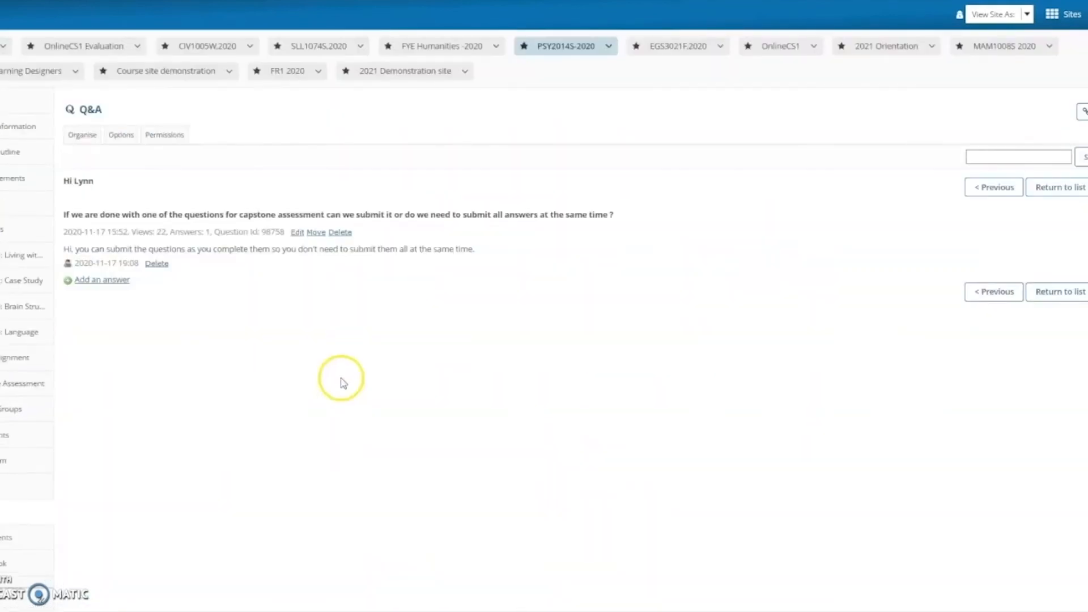
mouse_move(66, 213)
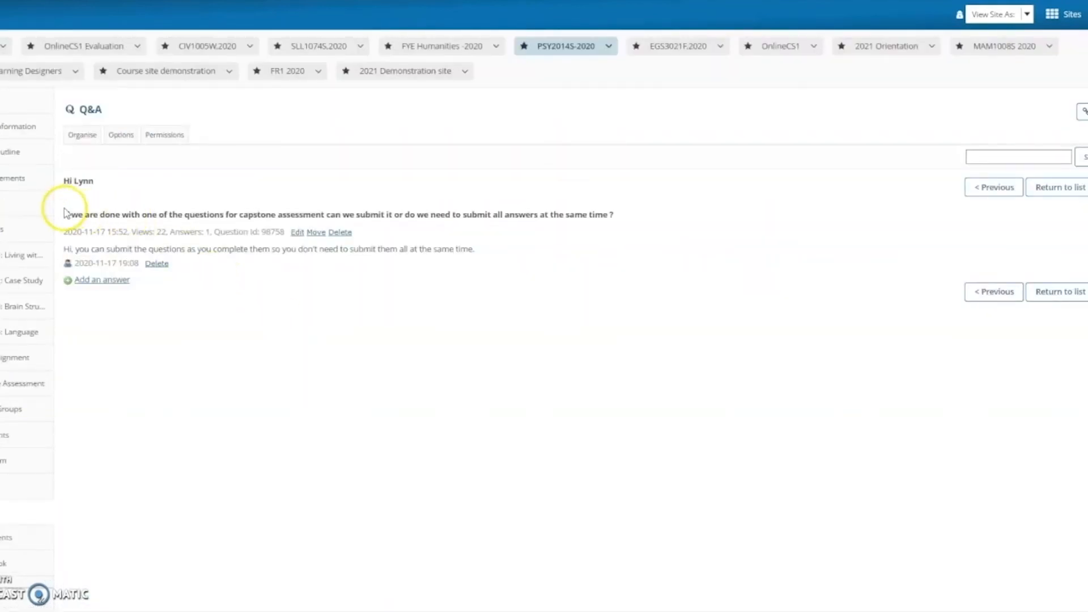
mouse_move(64, 247)
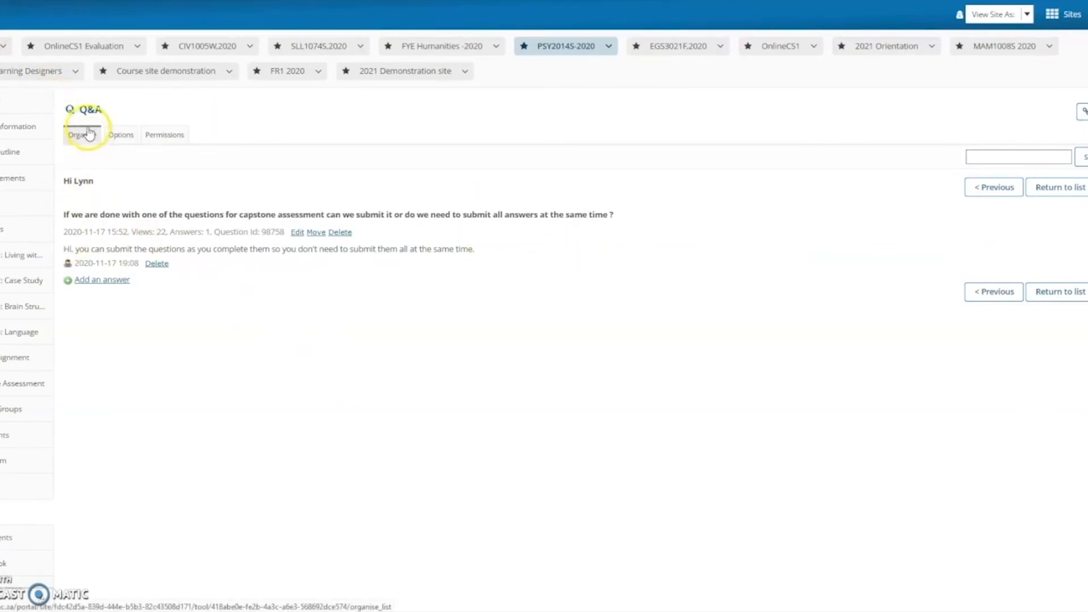
Go back to the Organise question list and scroll to its bottom
click(78, 135)
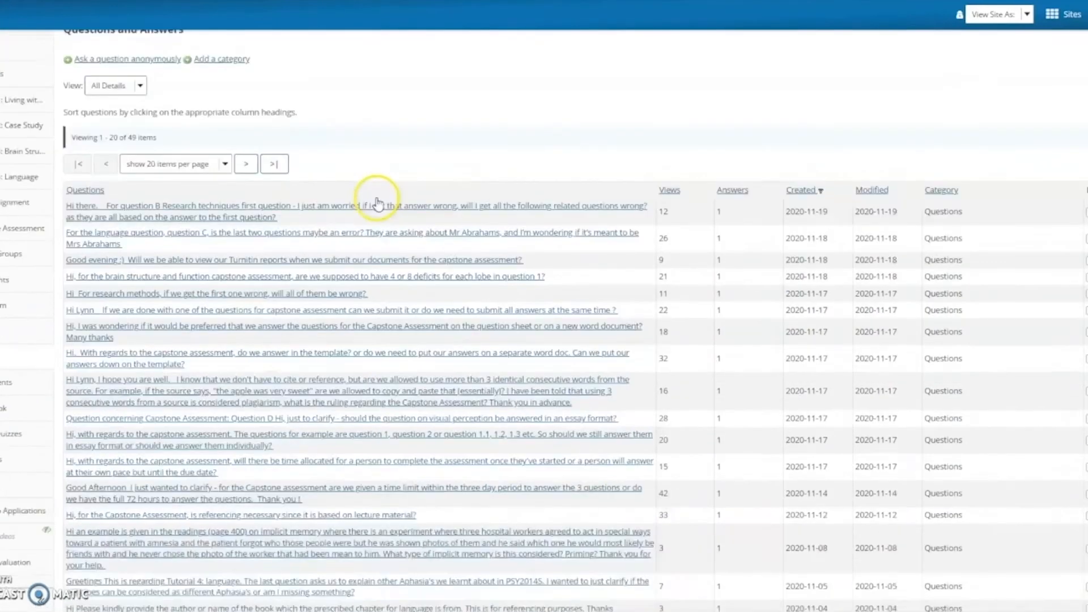
scroll(down, 3)
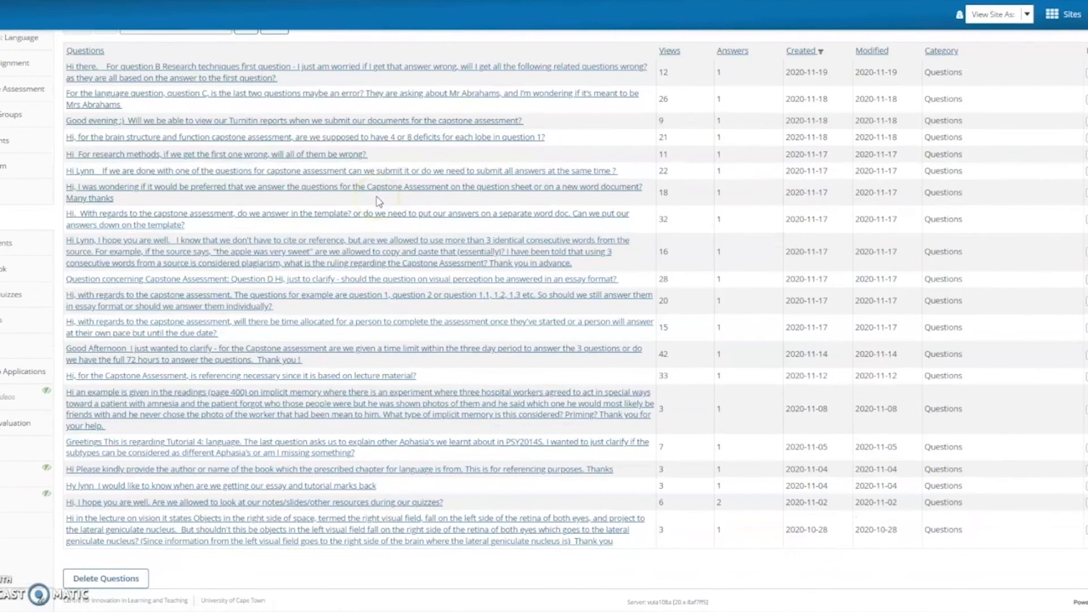
scroll(up, 3)
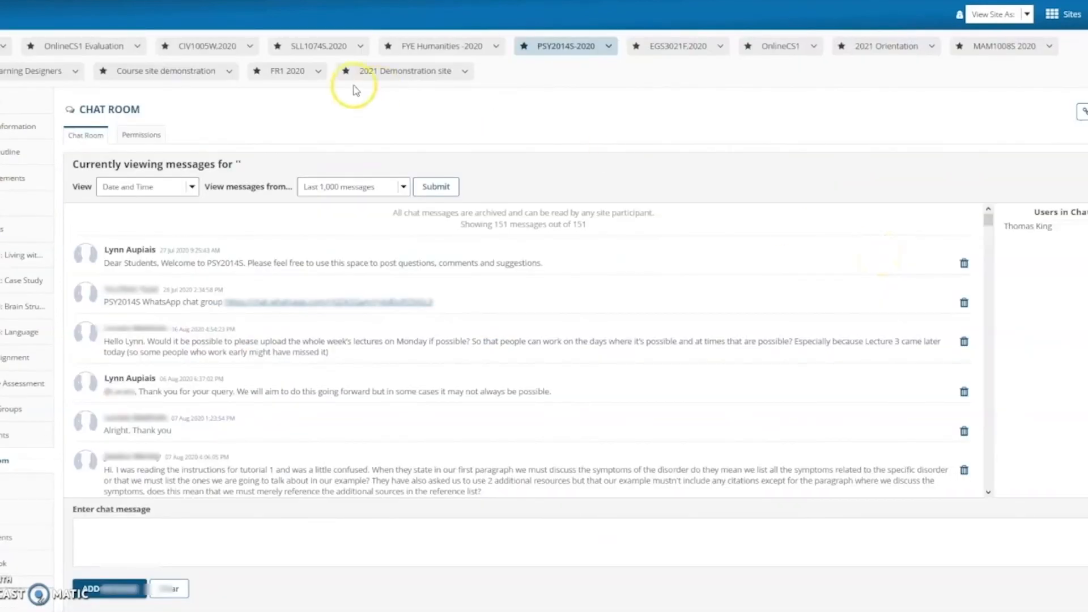
mouse_move(272, 261)
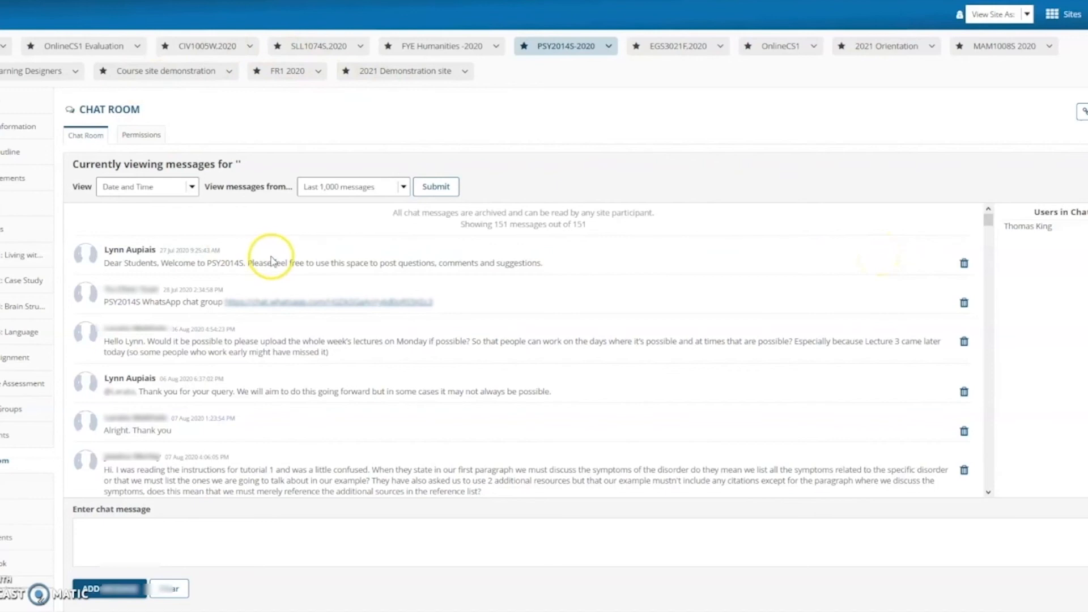
mouse_move(514, 225)
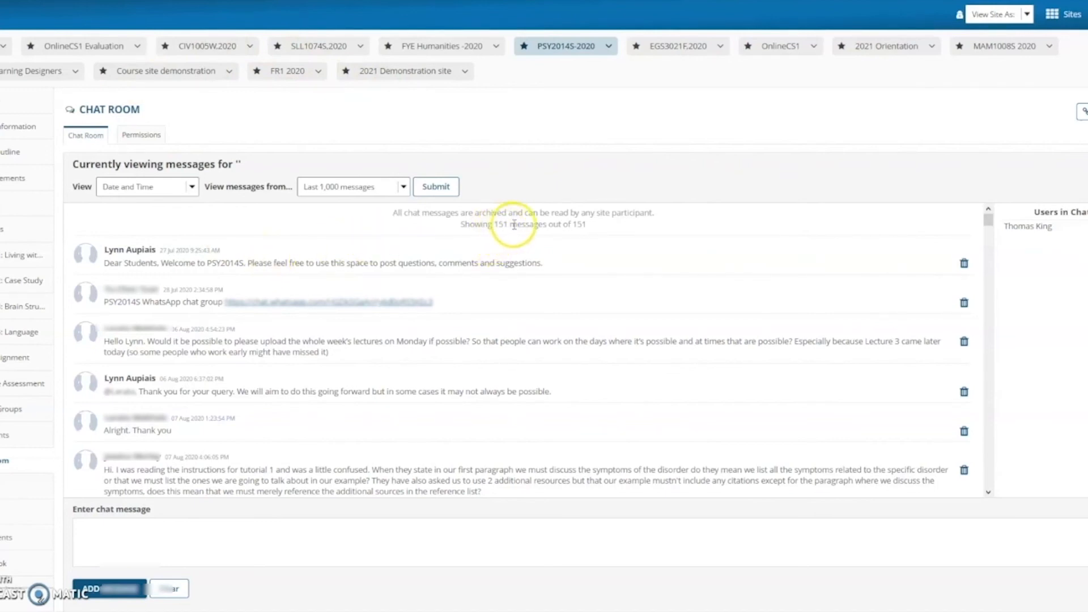
mouse_move(90, 253)
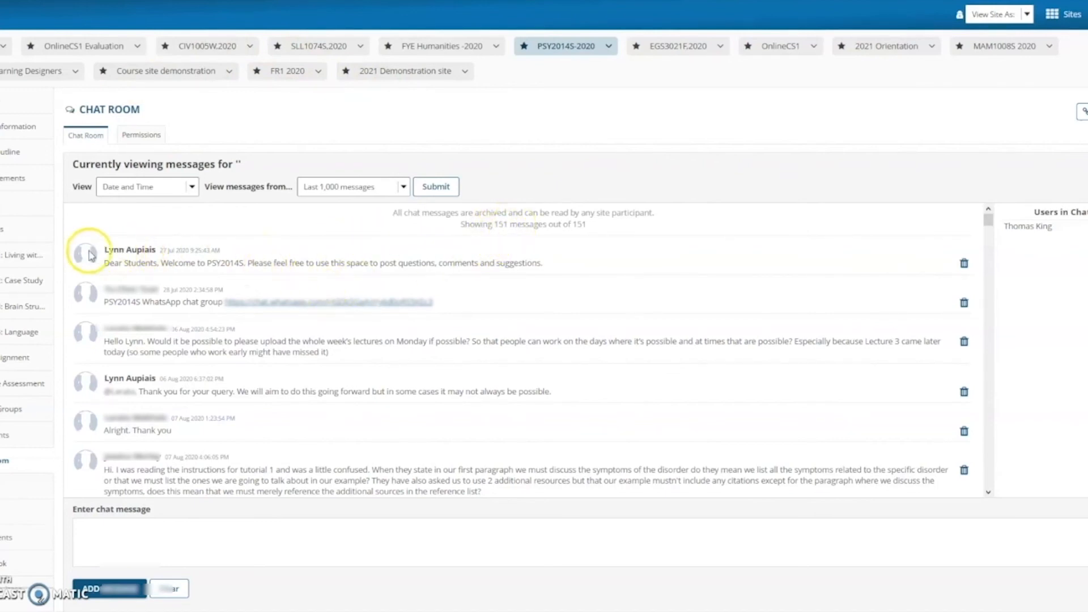
mouse_move(132, 326)
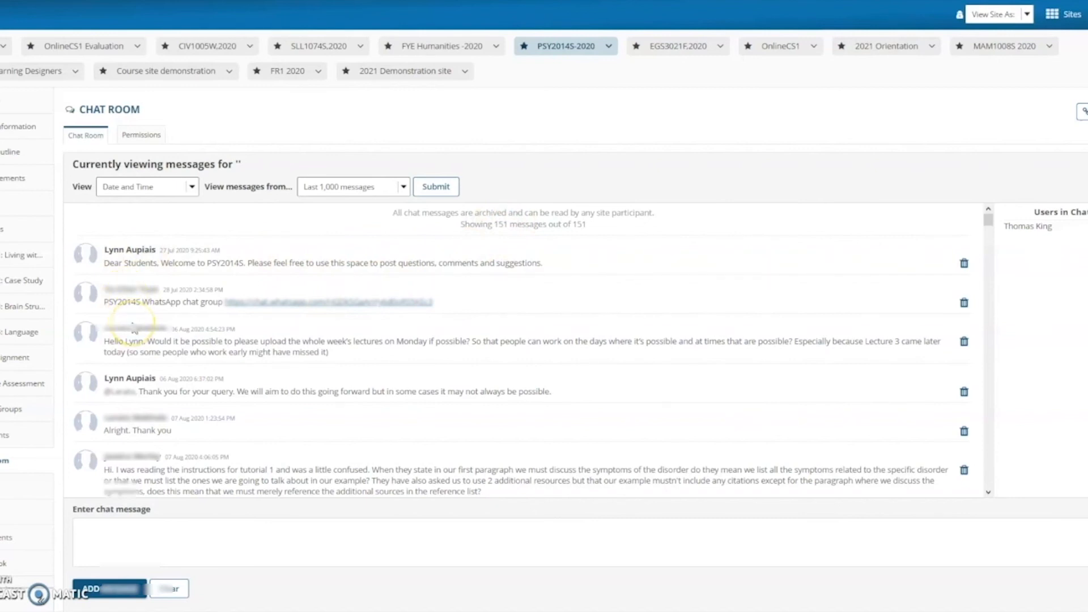
Scroll the Chat Room through mid-August messages to the lecturer's tutorial group forum explanation
scroll(down, 3)
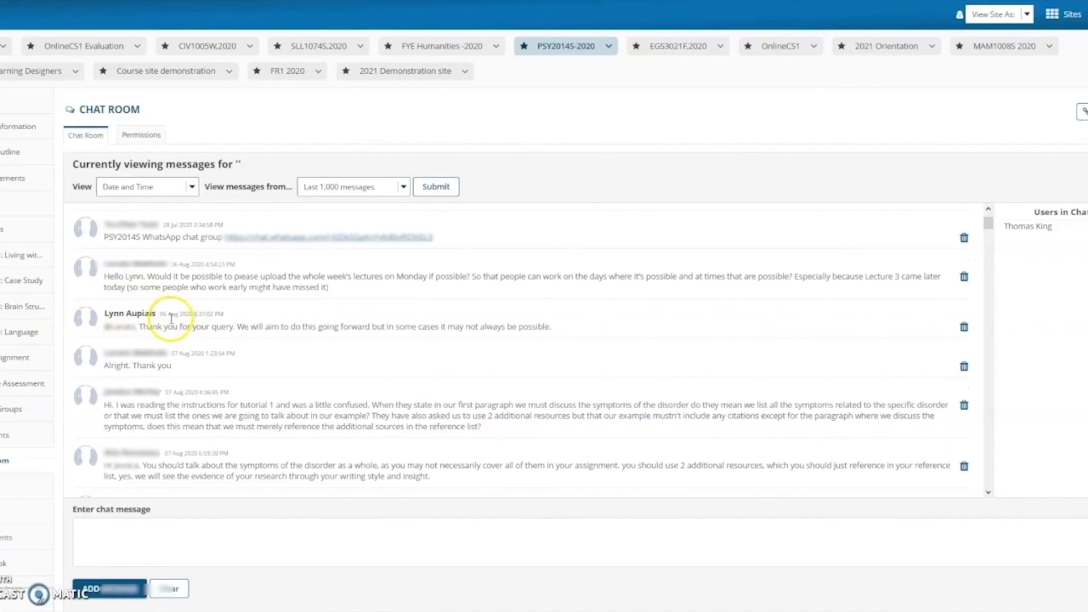
scroll(down, 3)
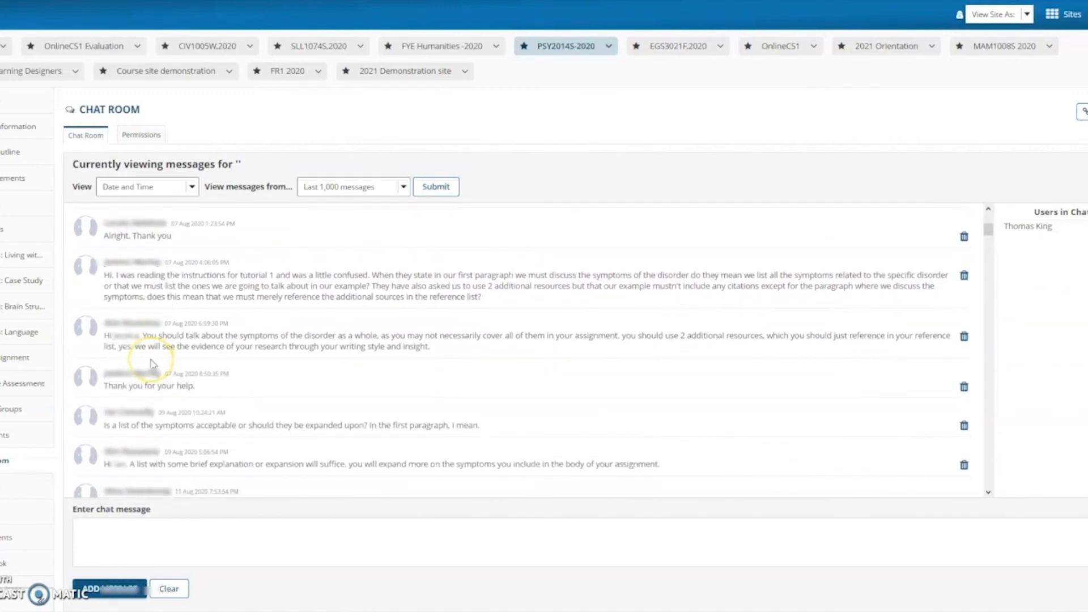
scroll(down, 3)
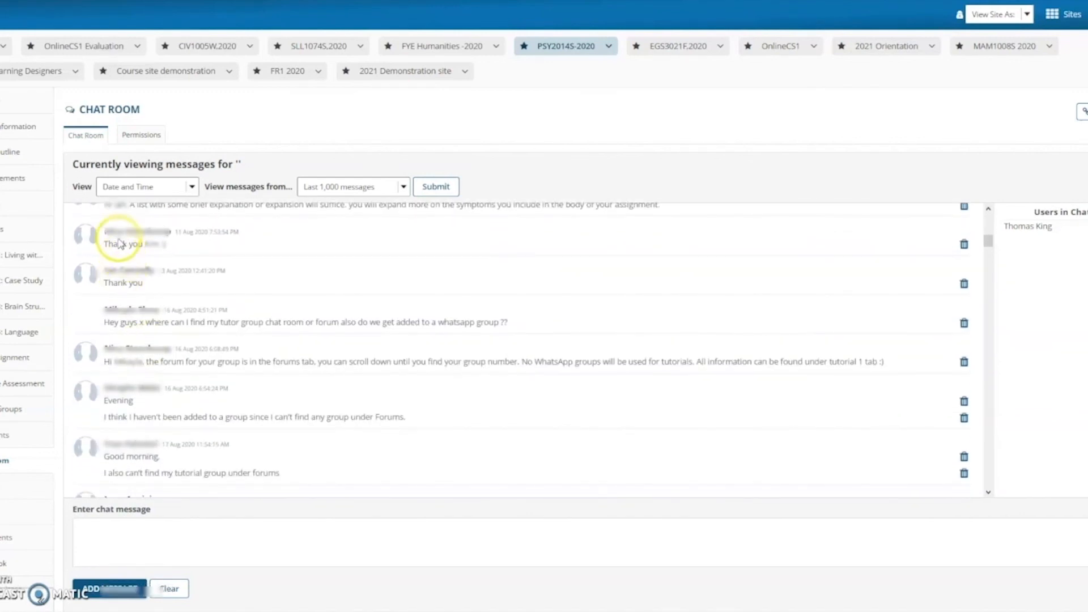
scroll(up, 3)
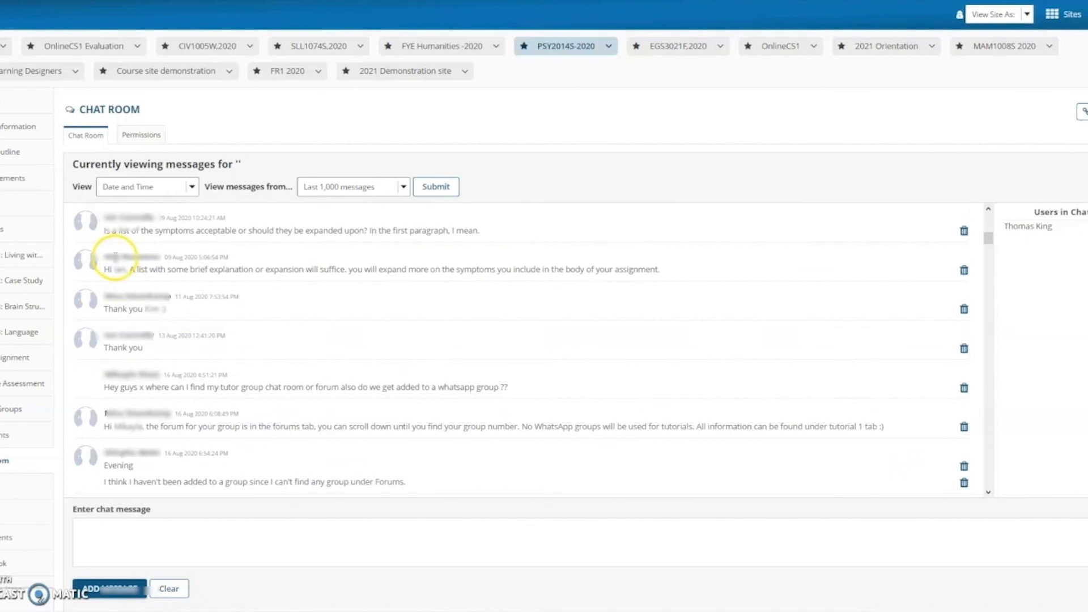
scroll(down, 3)
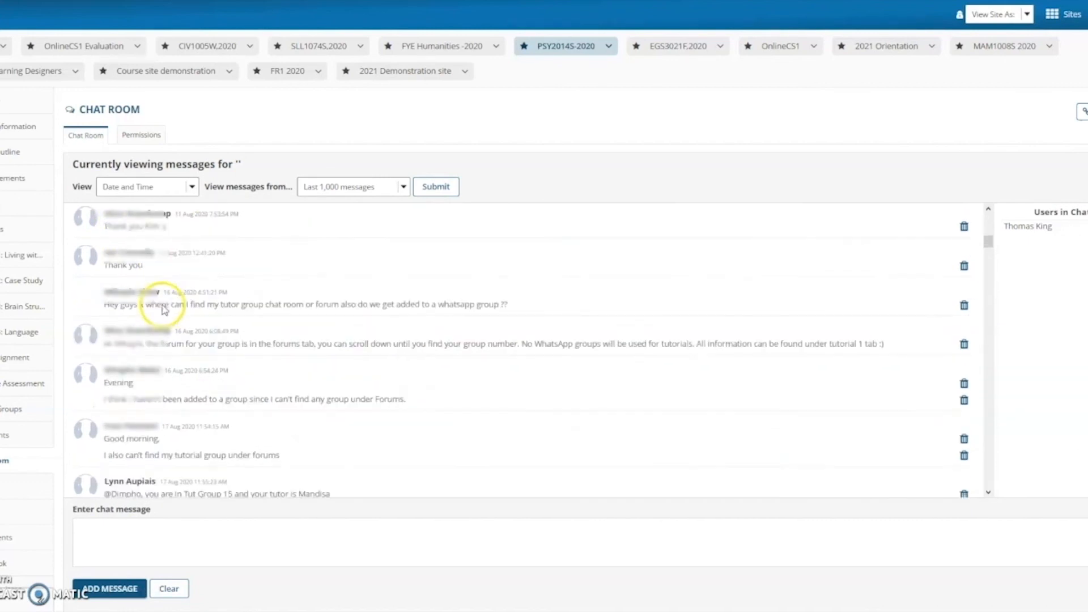
scroll(down, 3)
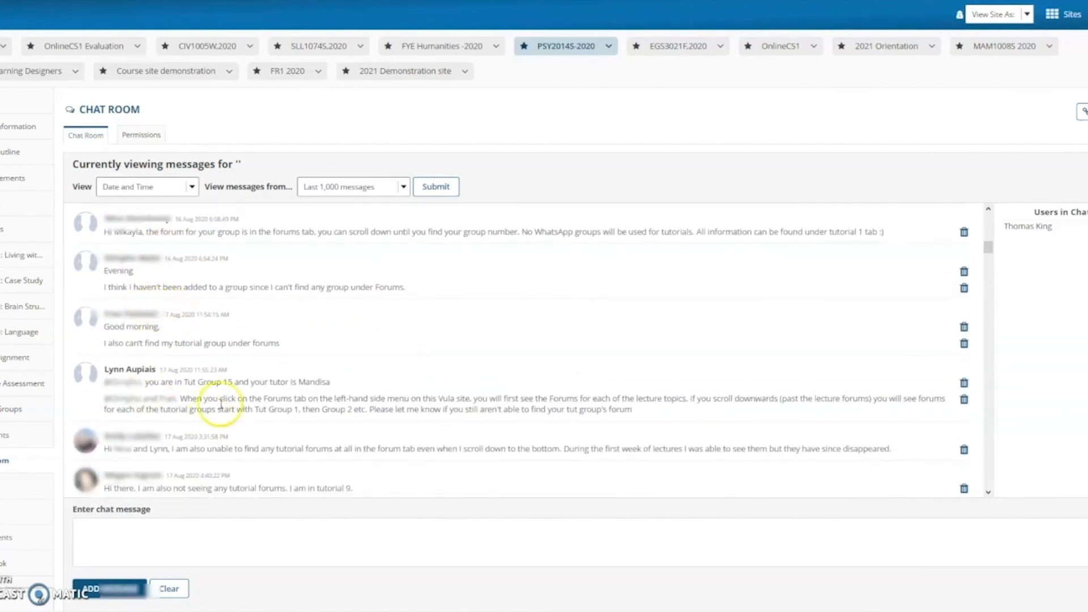
mouse_move(156, 326)
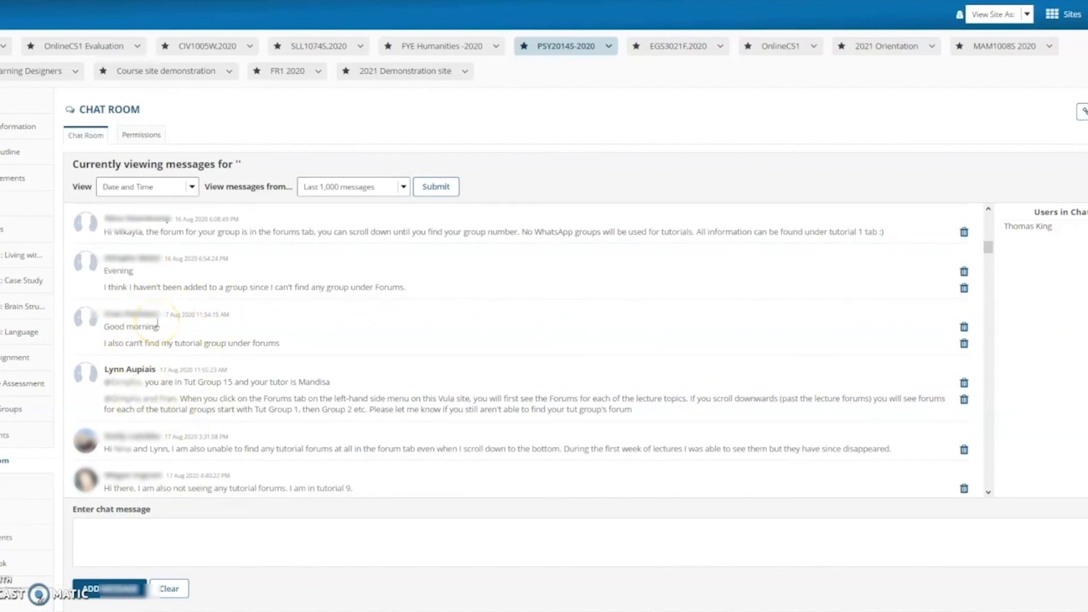